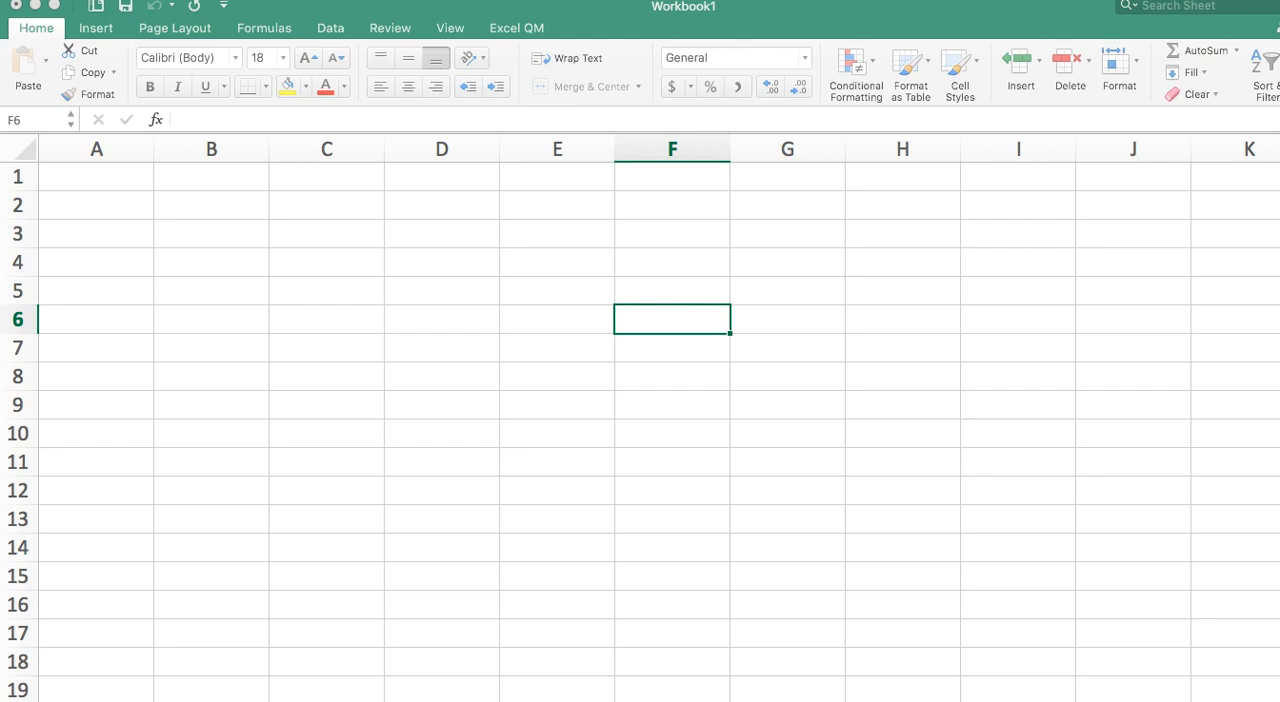
pyautogui.moveTo(179, 139)
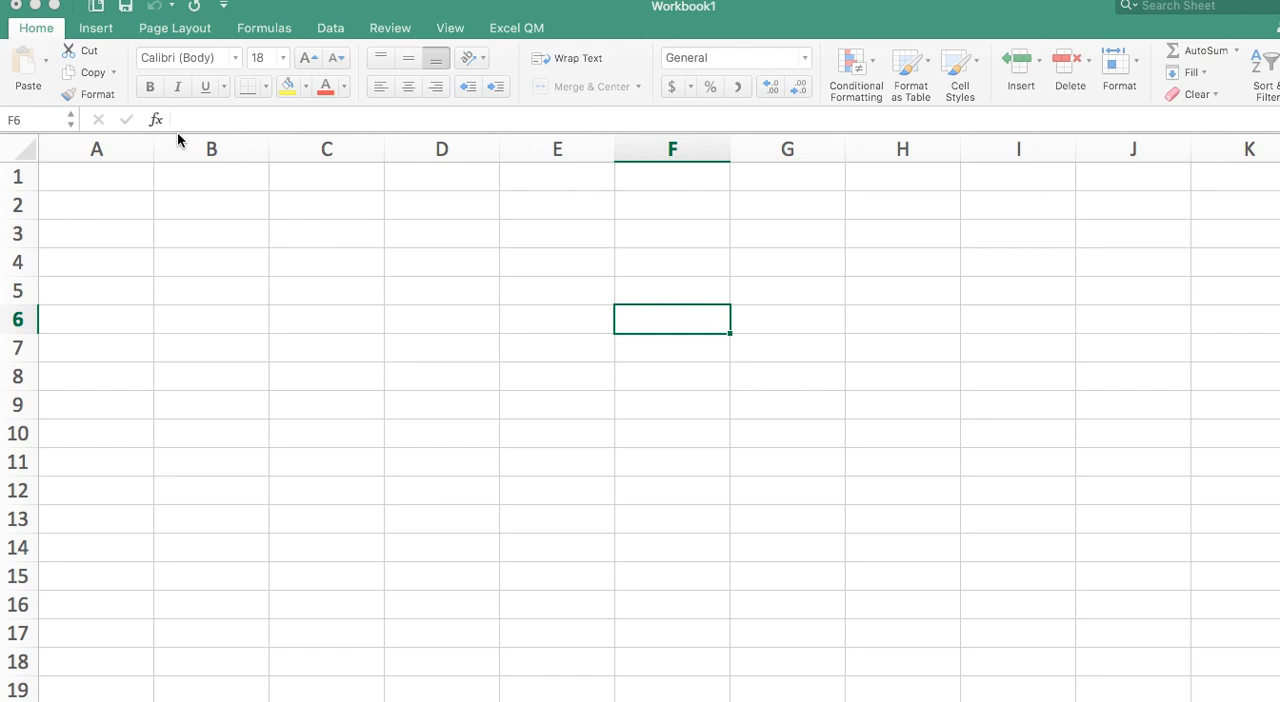
pyautogui.moveTo(745, 281)
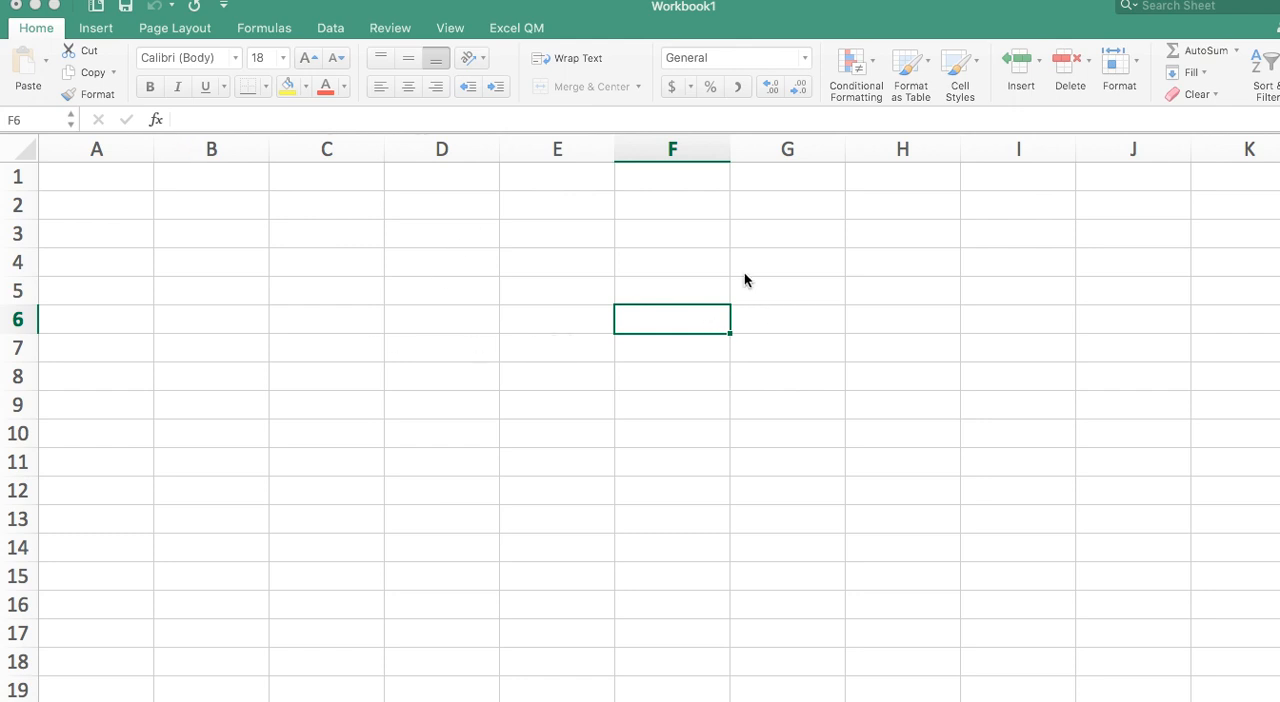
pyautogui.moveTo(464, 273)
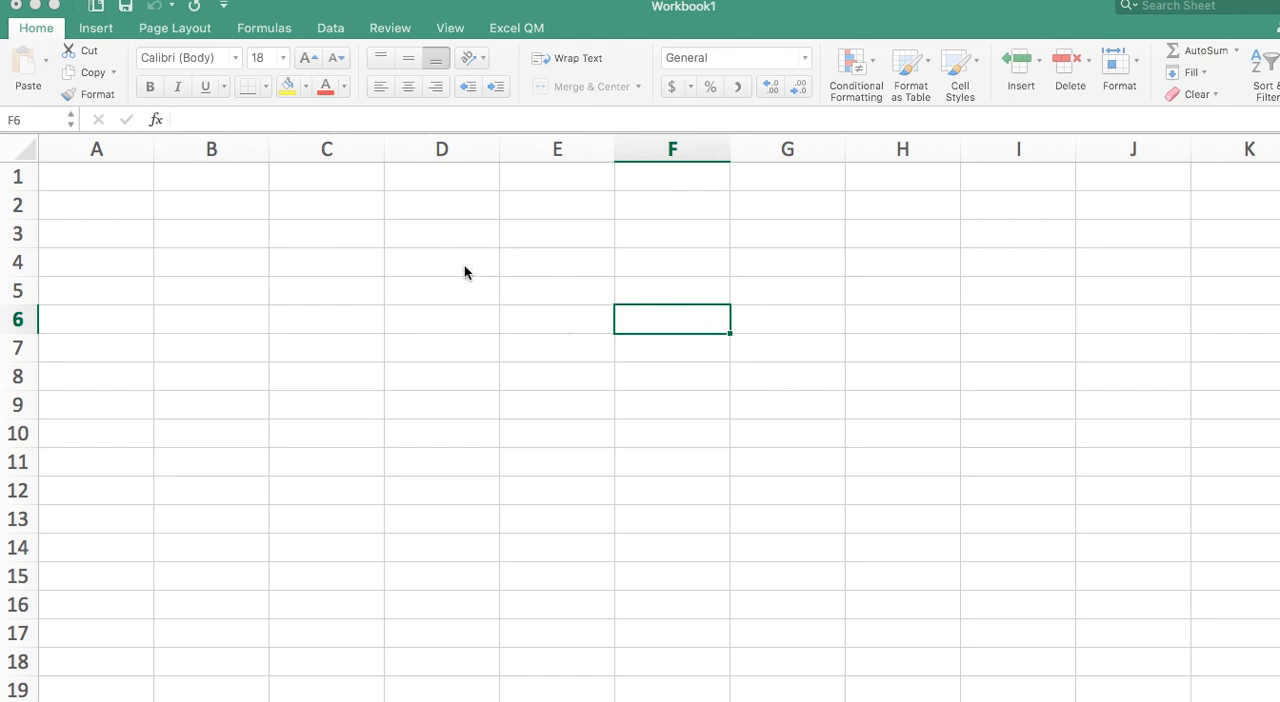
pyautogui.moveTo(383, 278)
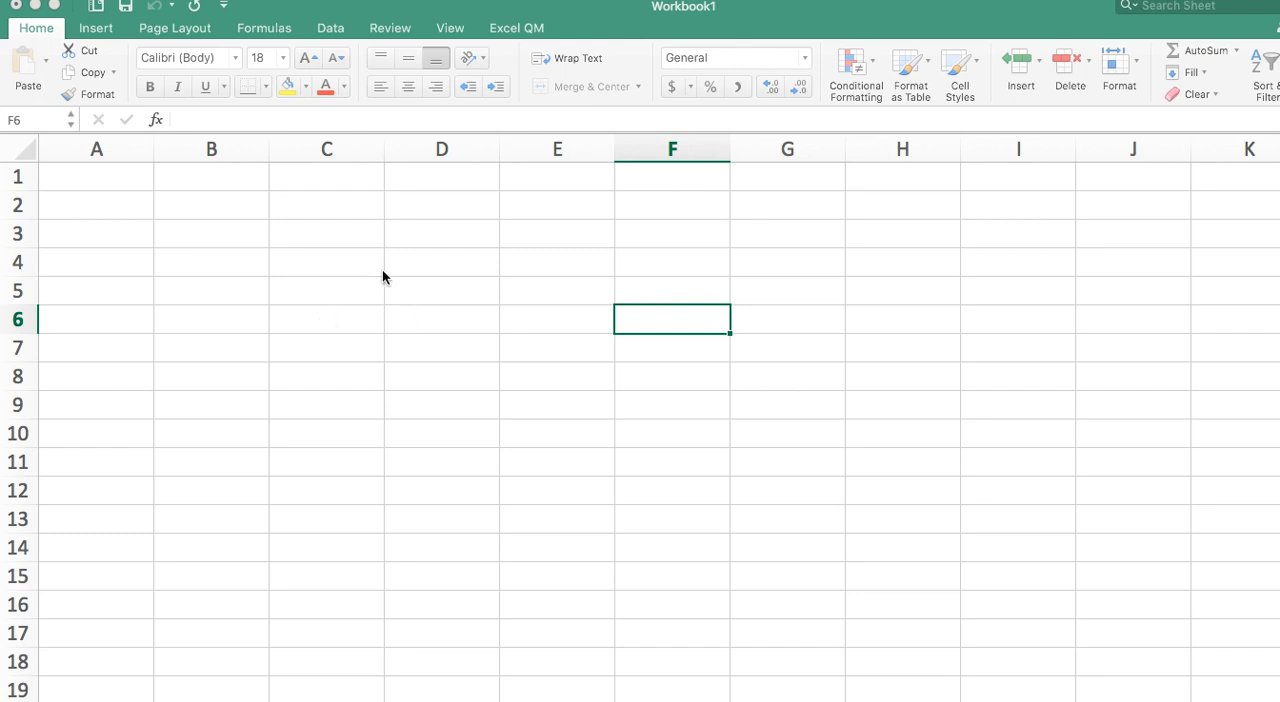
pyautogui.moveTo(515, 38)
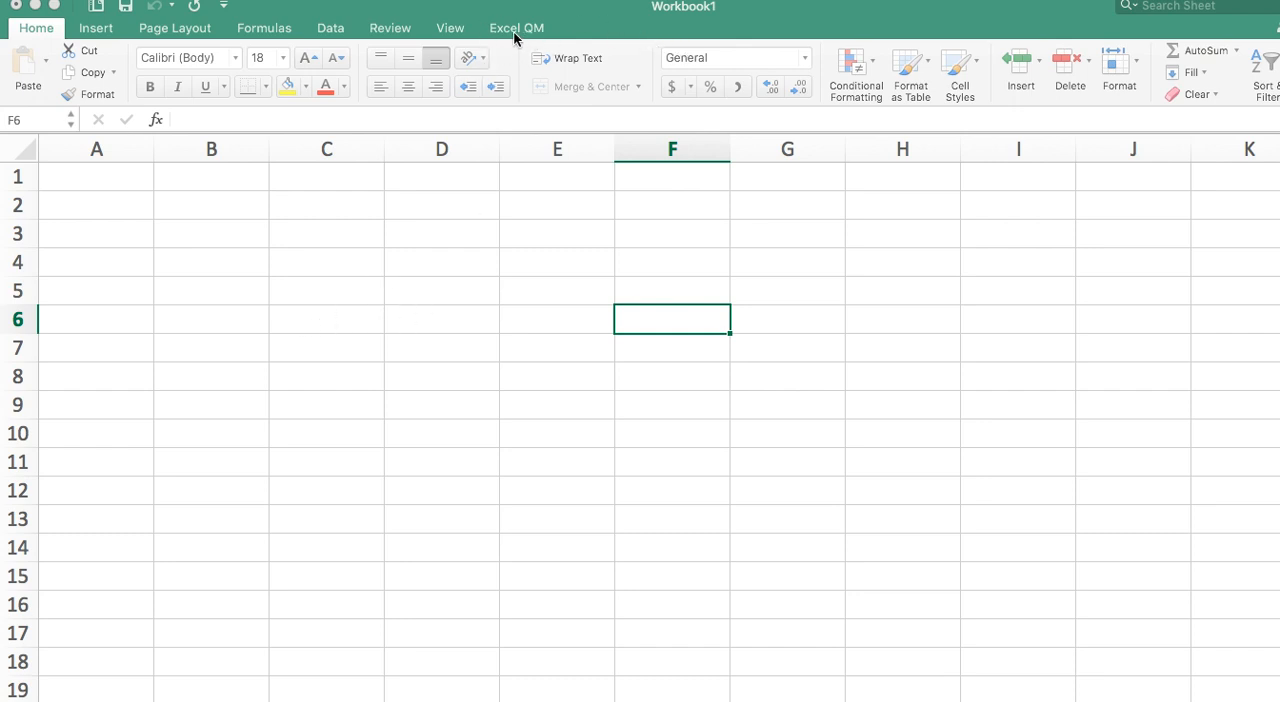
# Step: Create an Excel QM linear programming minimization sheet with 3 constraints and 2 variables
pyautogui.click(516, 27)
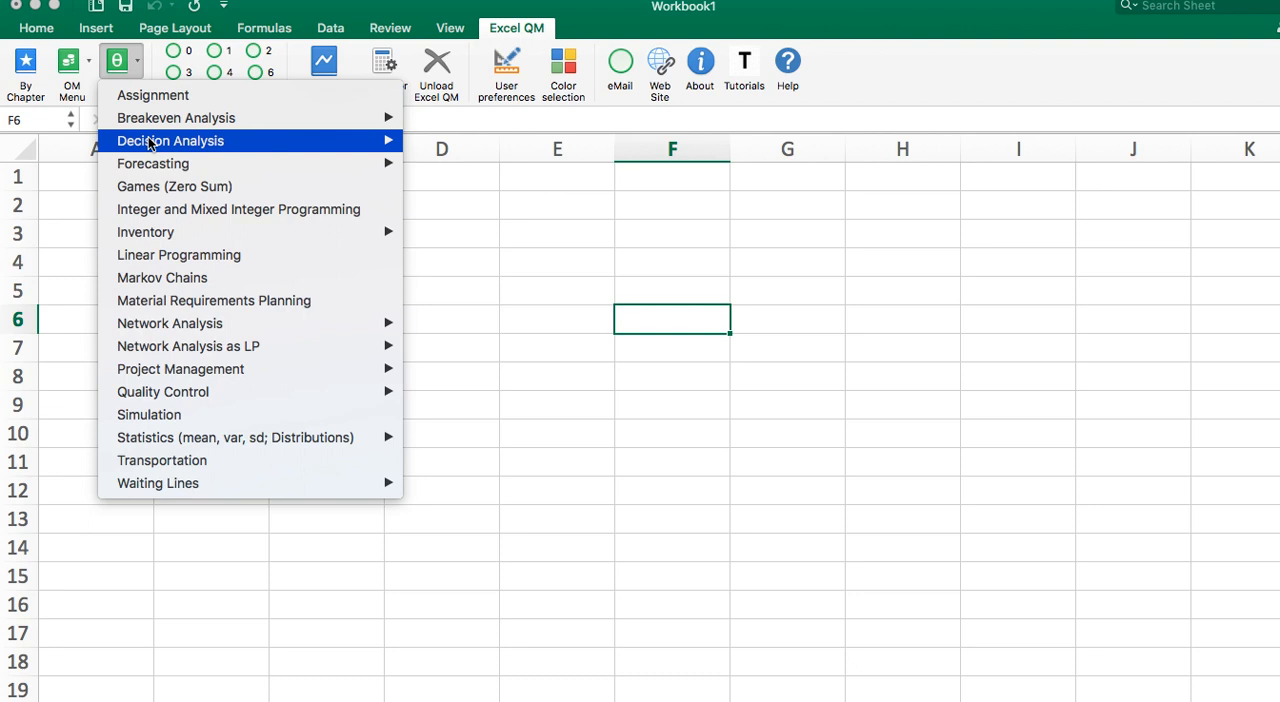
pyautogui.click(179, 254)
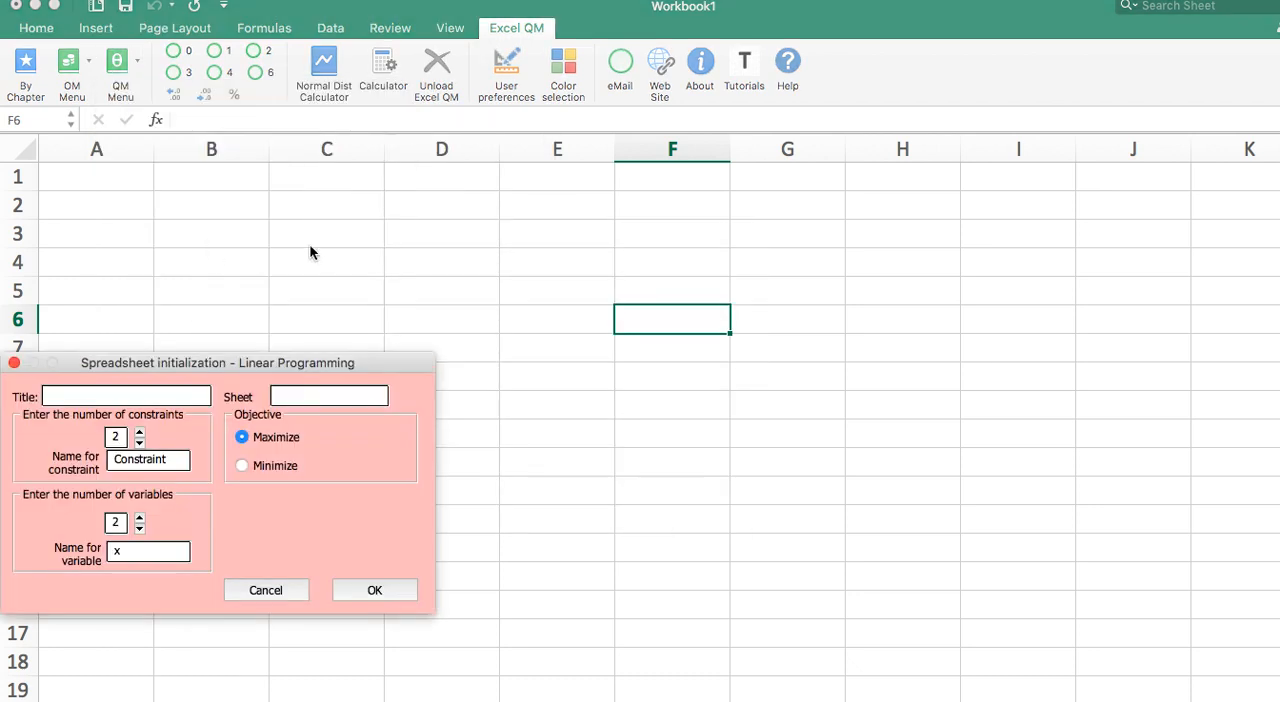
pyautogui.moveTo(217, 362); pyautogui.dragTo(505, 127)
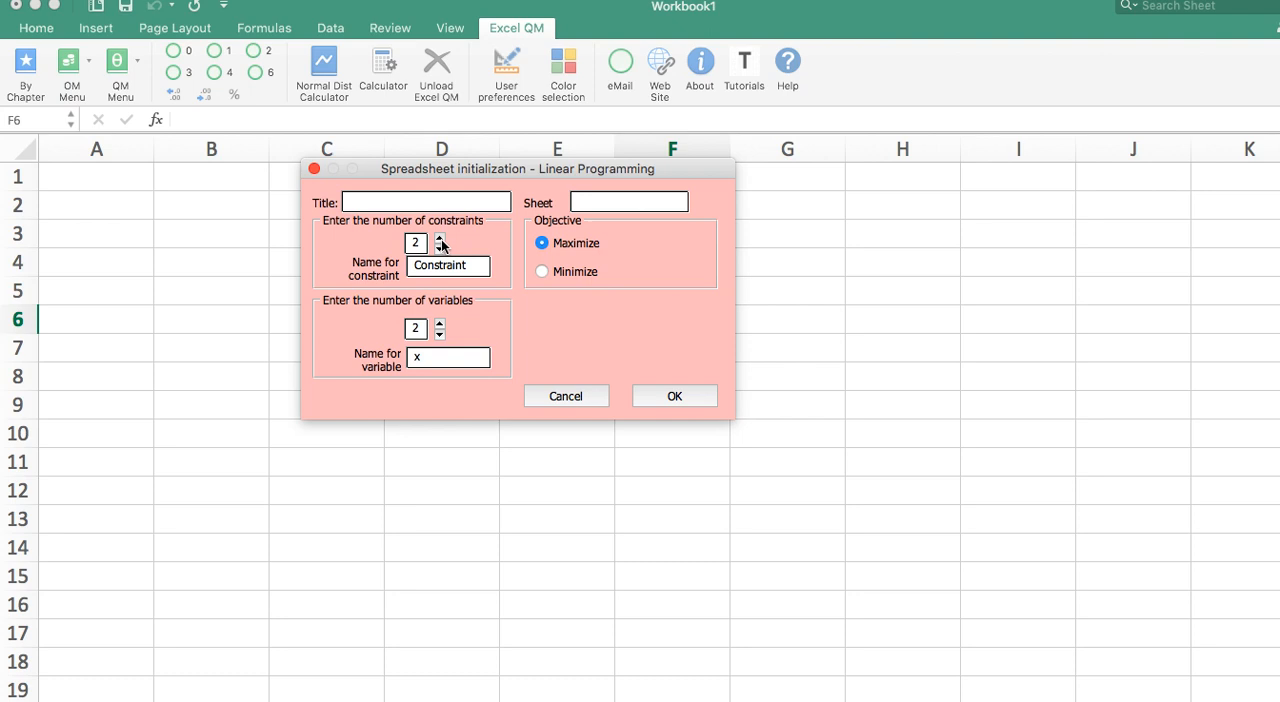
pyautogui.click(439, 239)
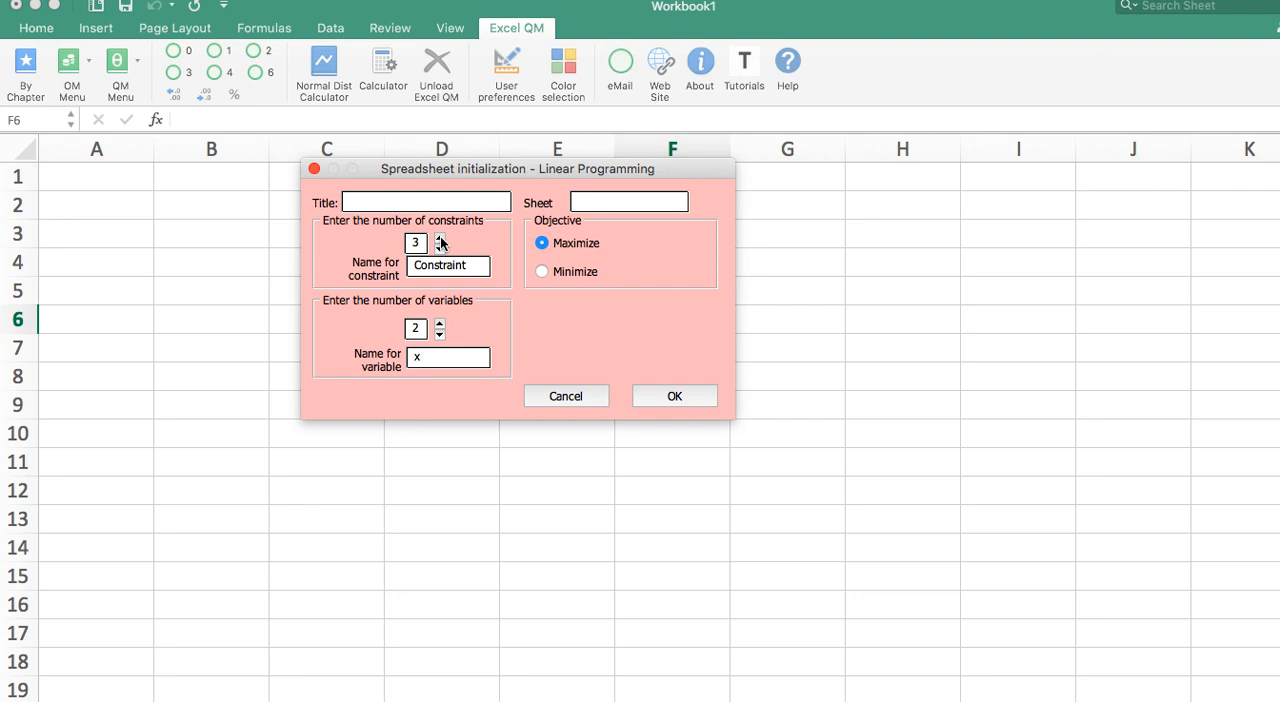
pyautogui.moveTo(458, 345)
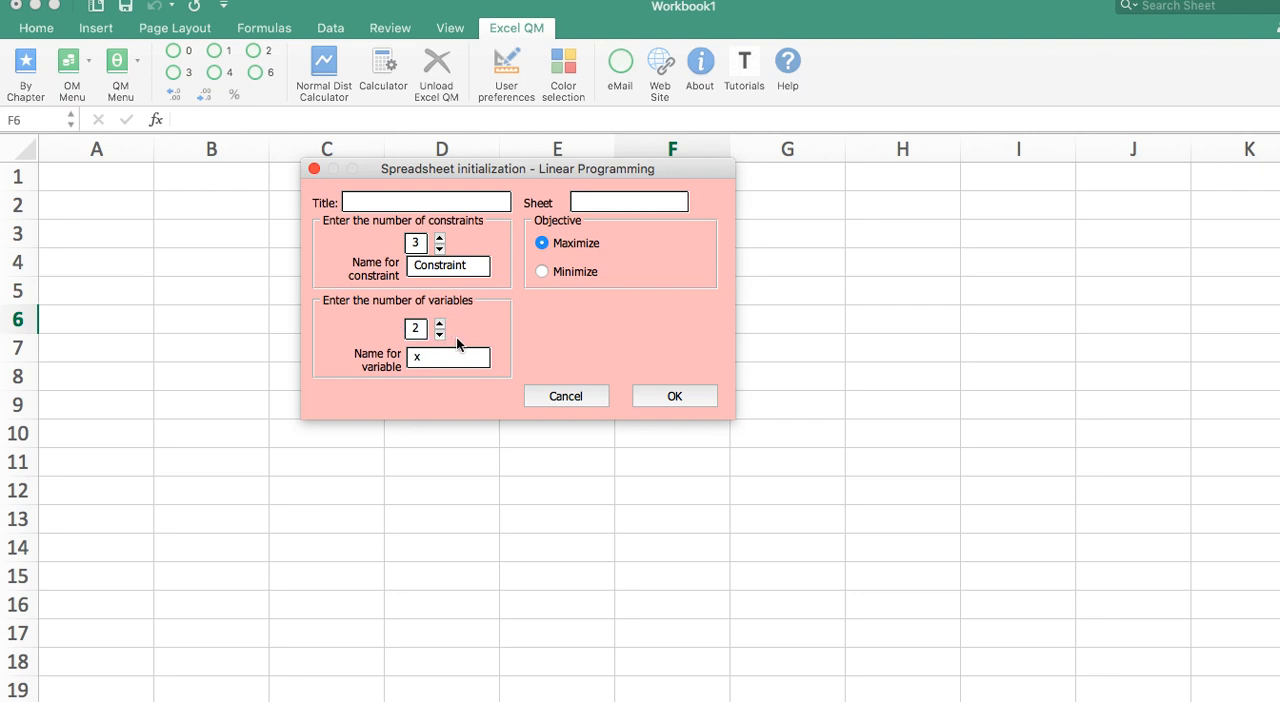
pyautogui.moveTo(558, 240)
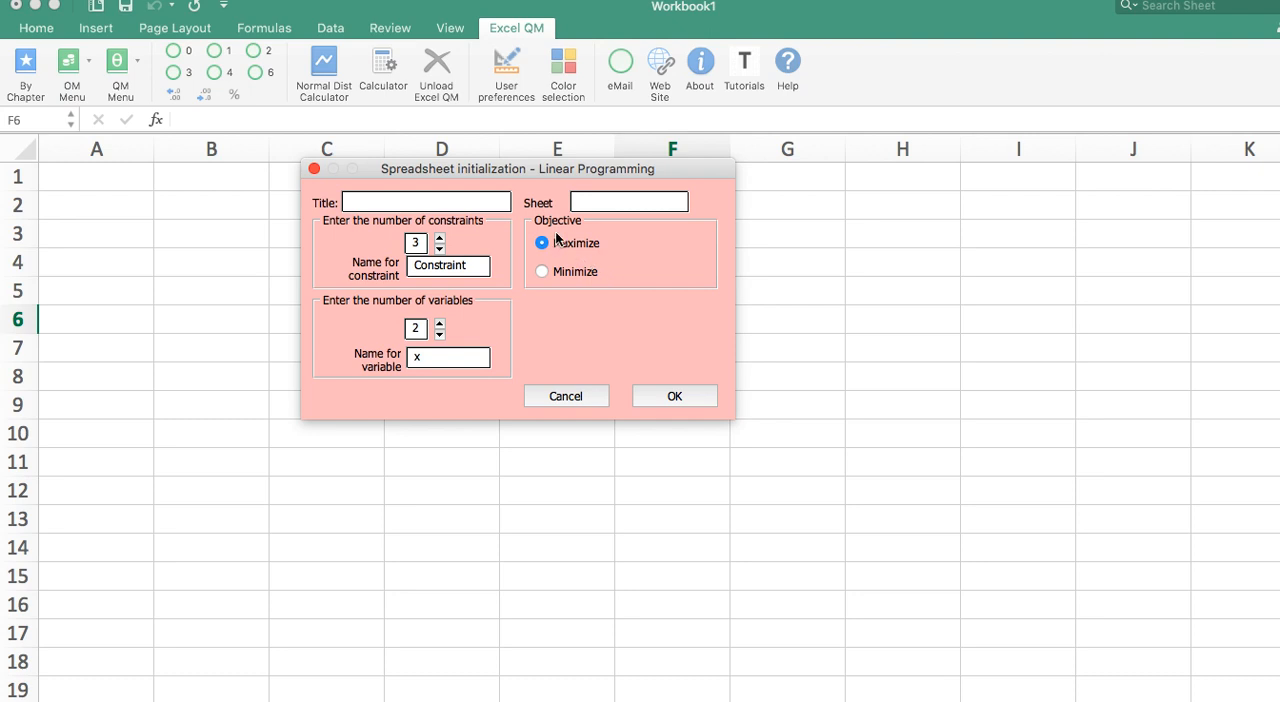
pyautogui.moveTo(543, 273)
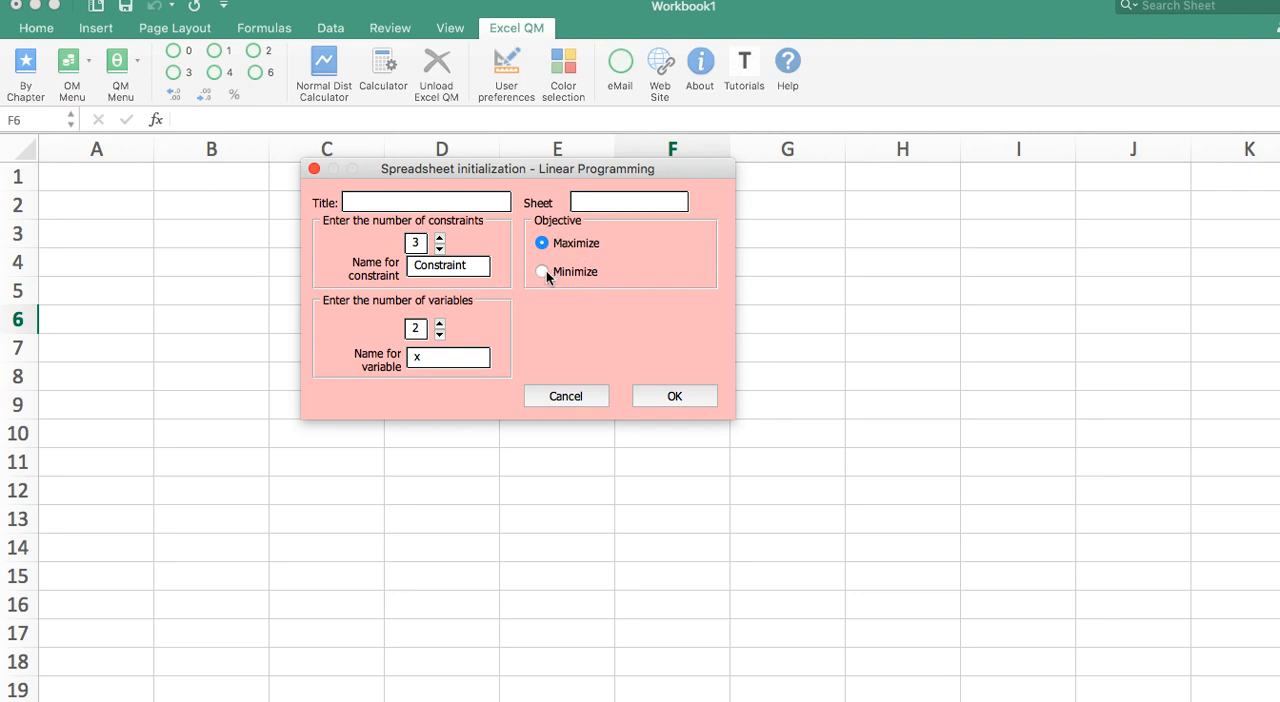
pyautogui.click(542, 271)
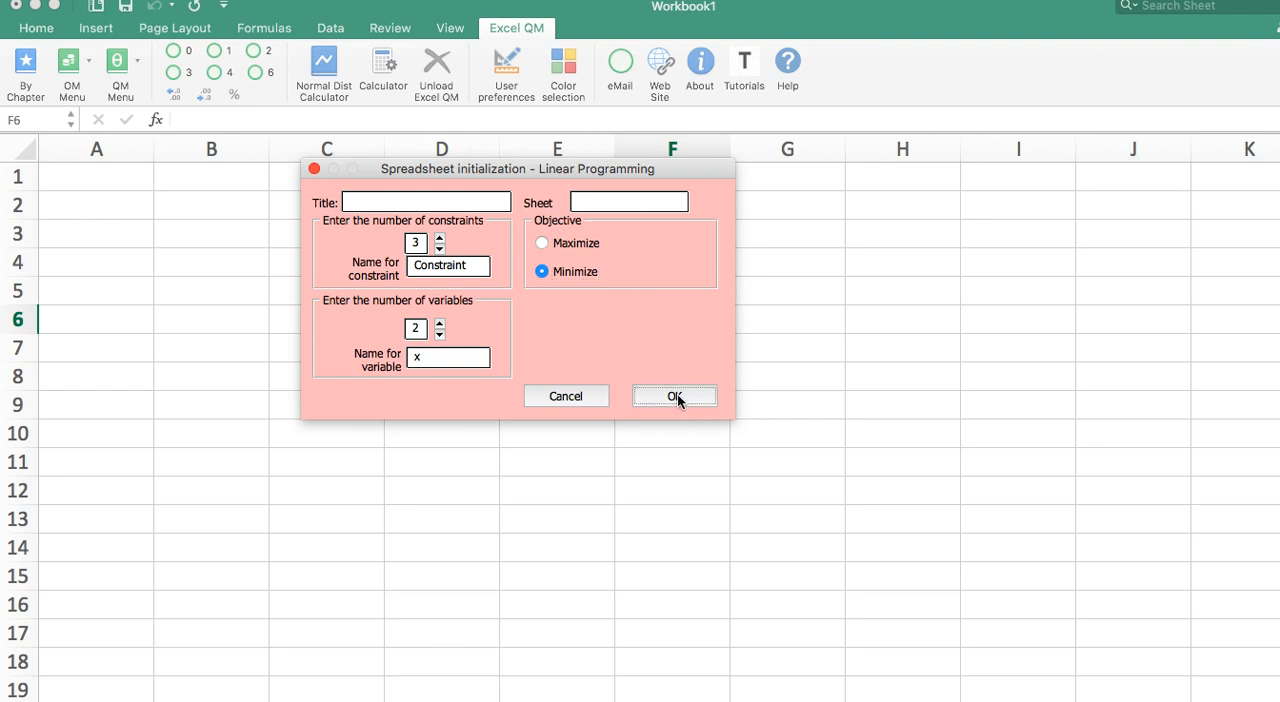
pyautogui.click(674, 396)
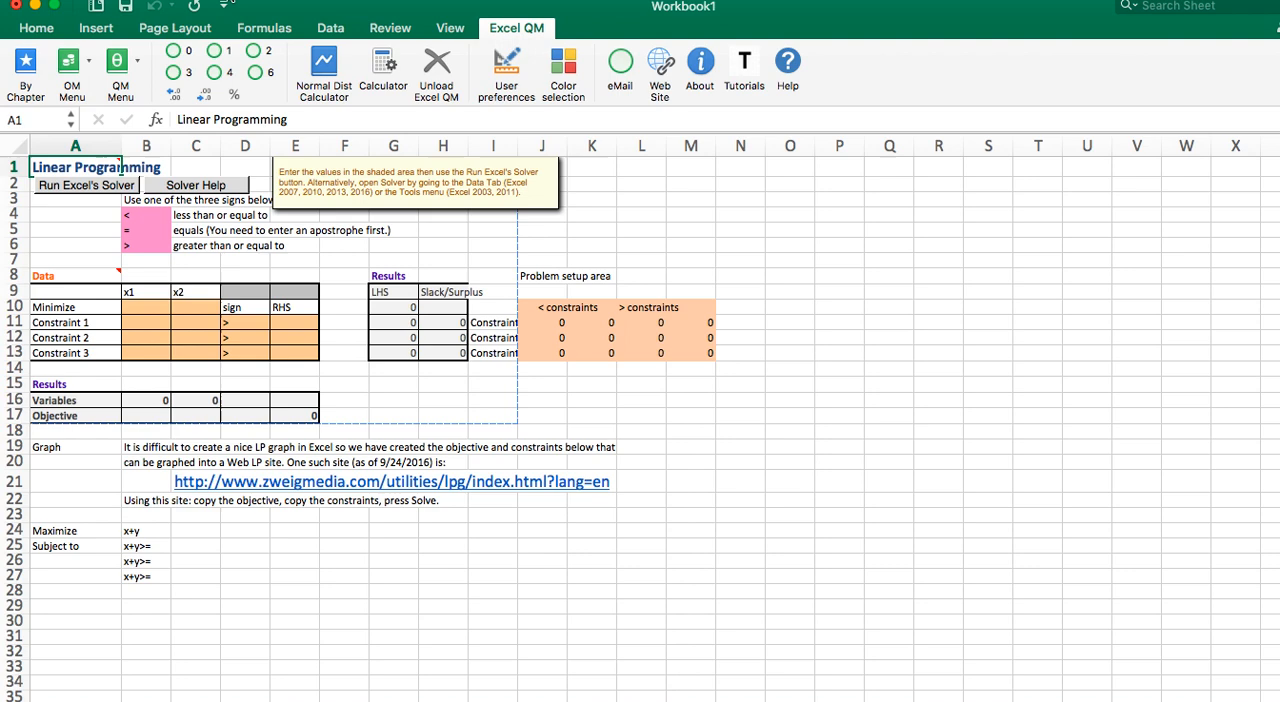
# Step: Zoom the sheet view to 125%
pyautogui.click(449, 27)
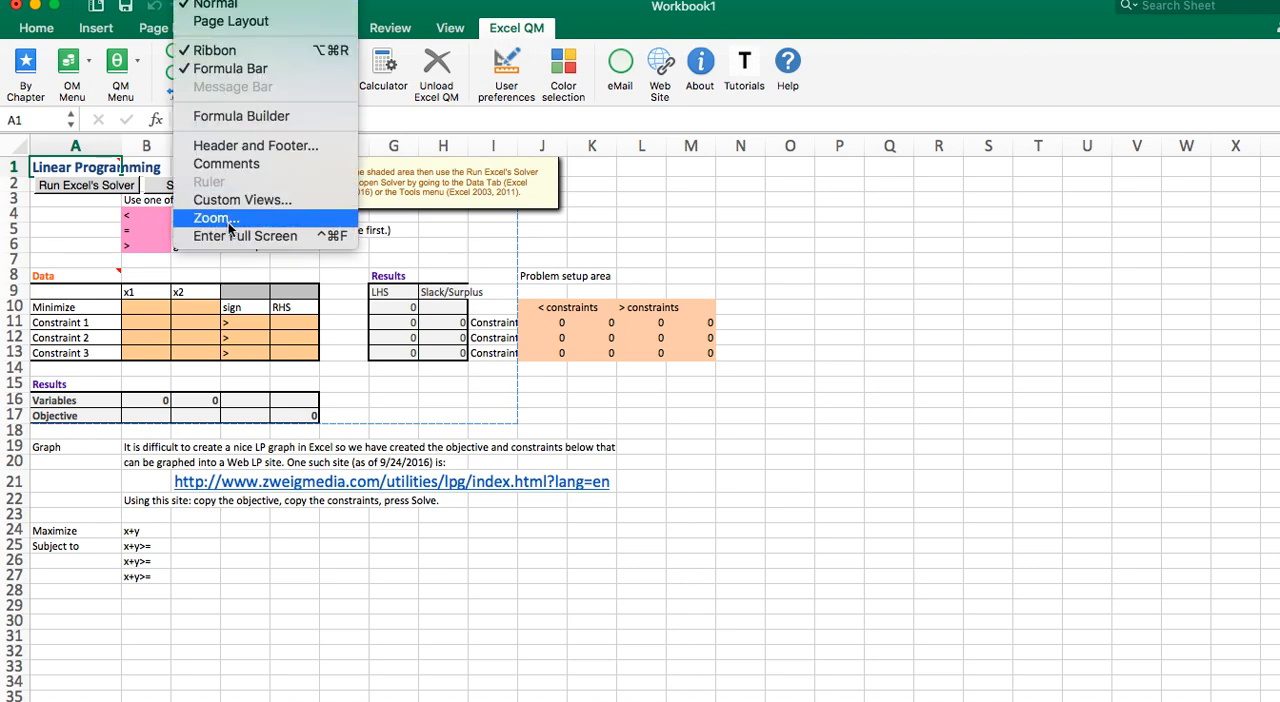
pyautogui.click(216, 218)
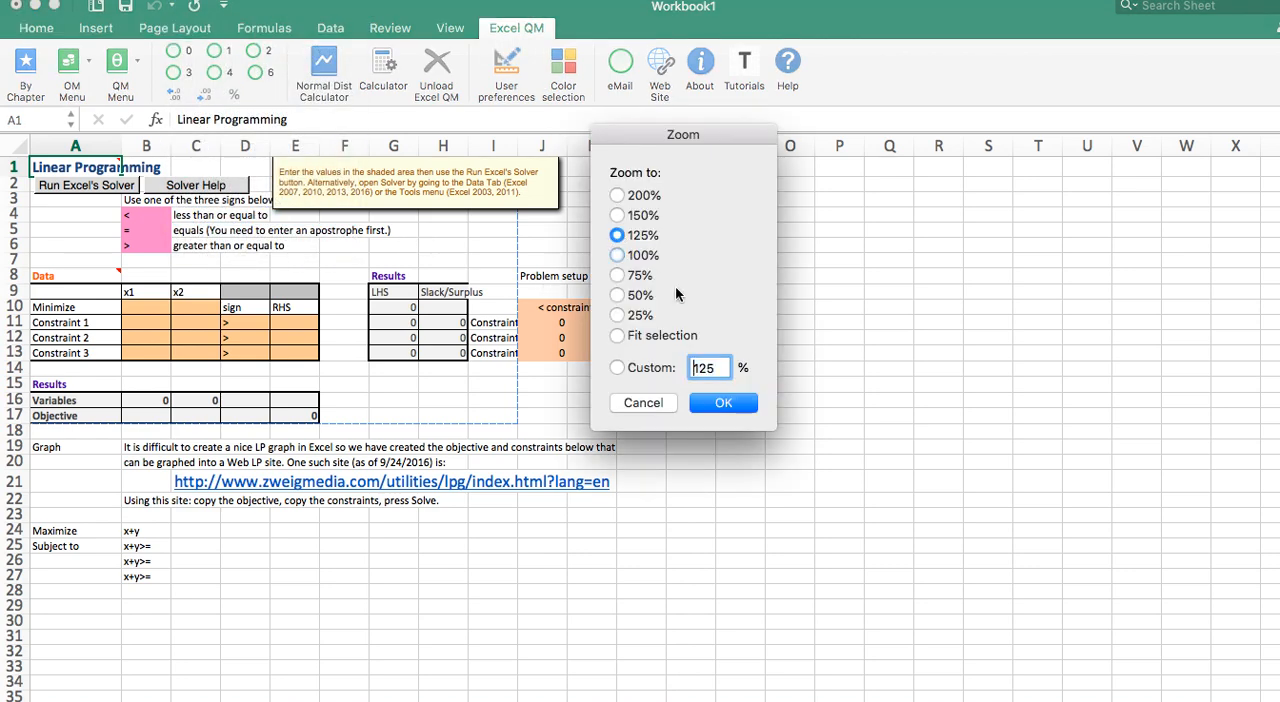
pyautogui.click(723, 402)
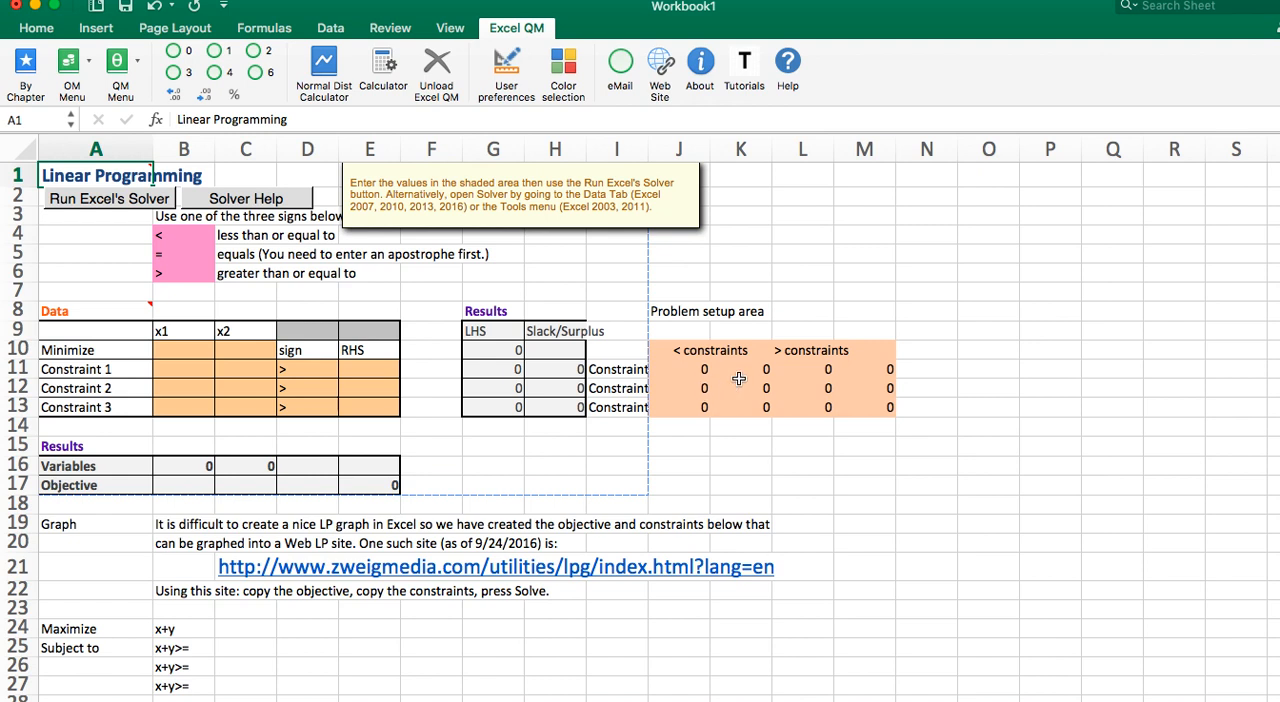
pyautogui.moveTo(858, 121)
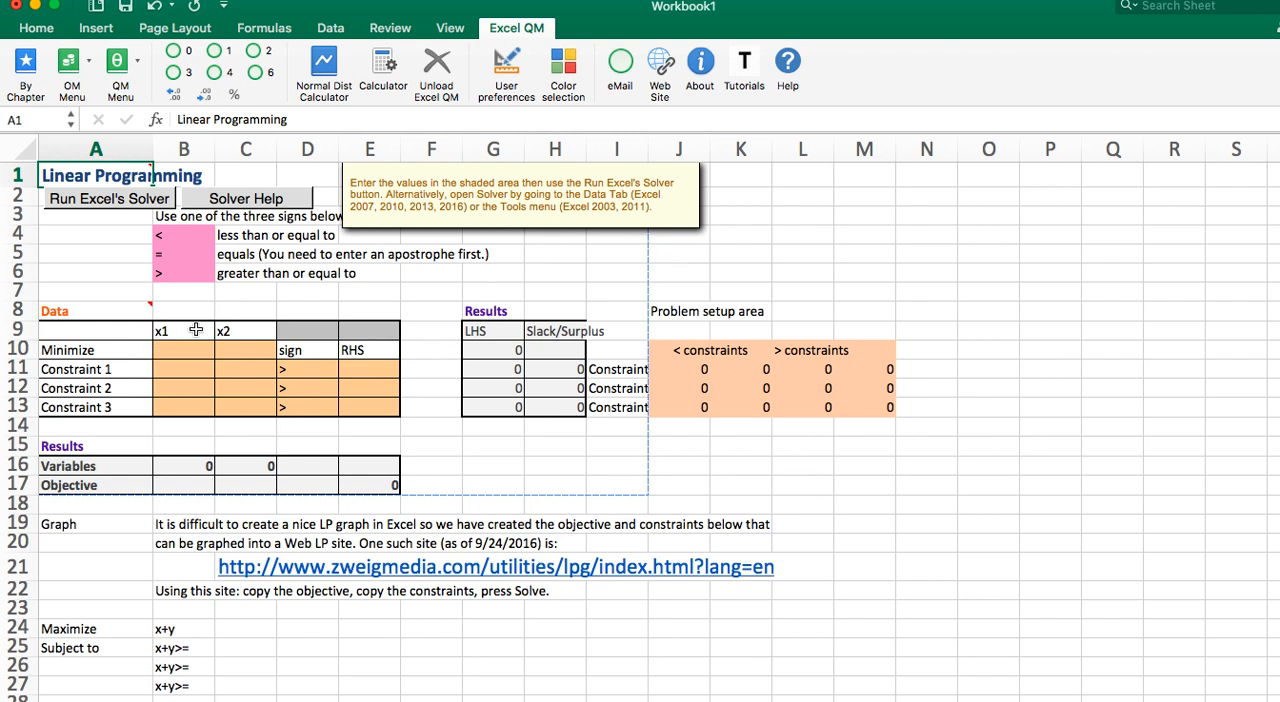
pyautogui.moveTo(100, 356)
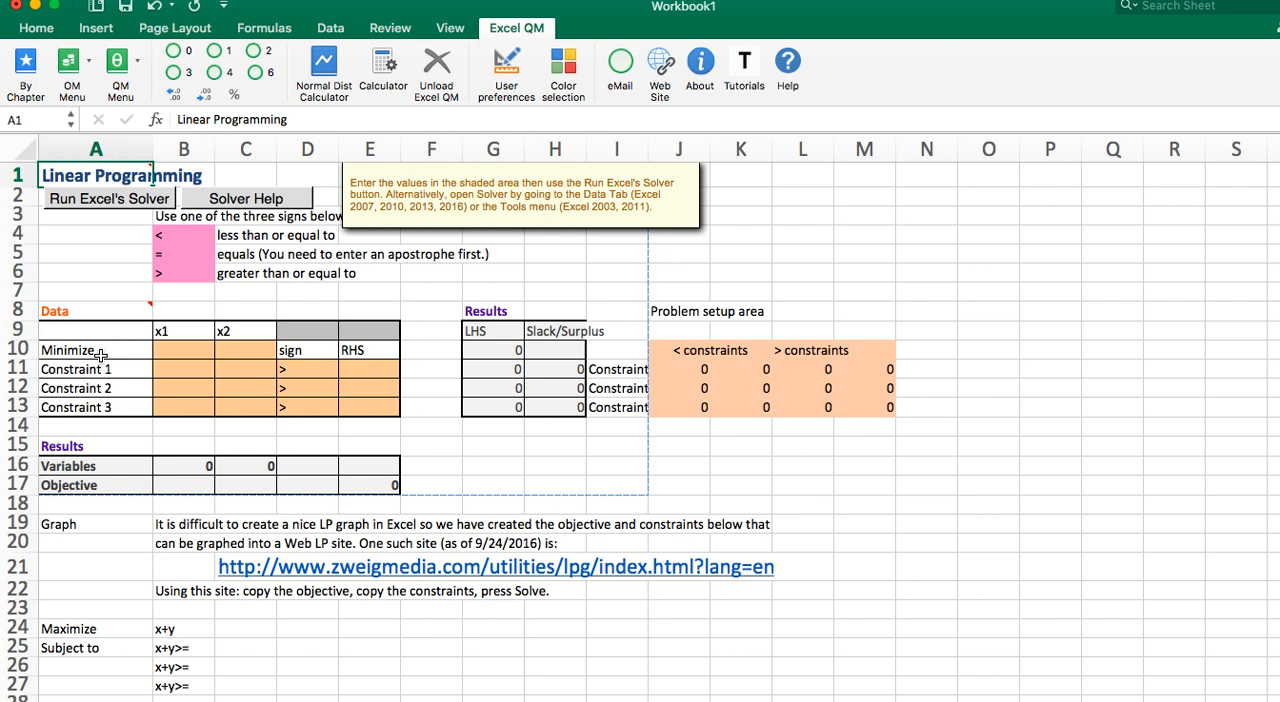
# Step: Enter 5 as the x2 cost coefficient in the Minimize row
pyautogui.click(183, 349)
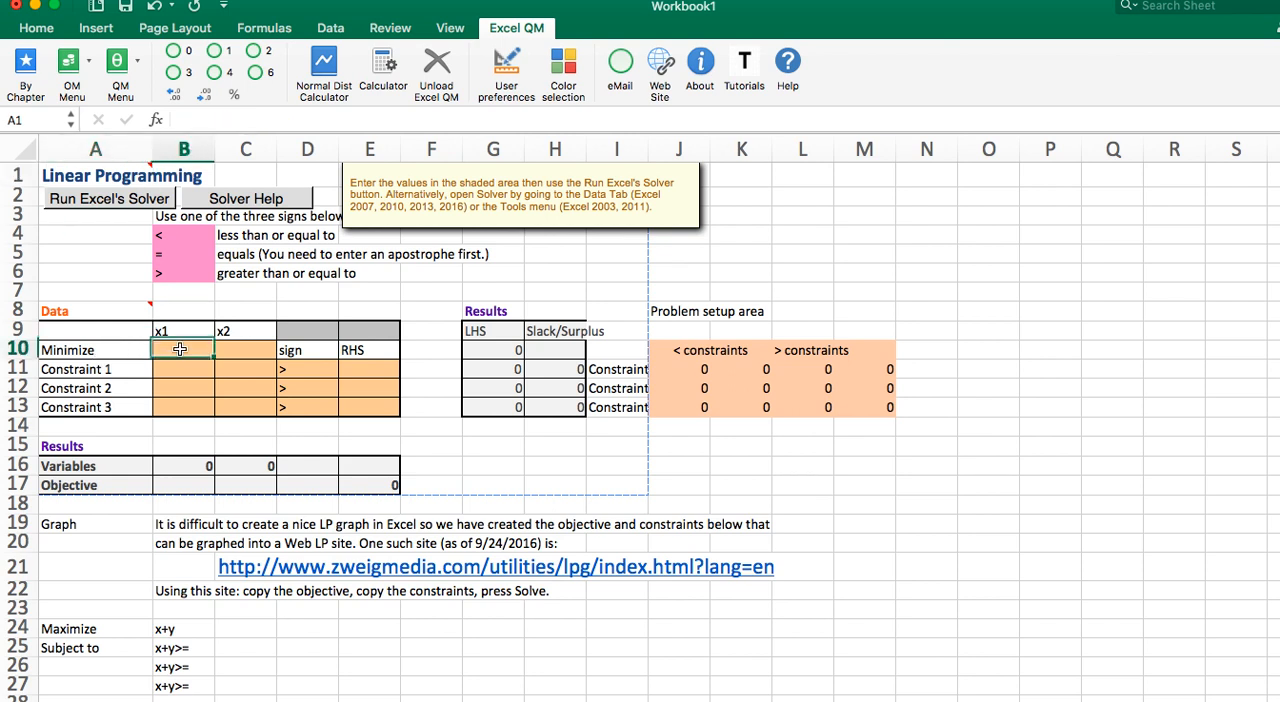
pyautogui.click(182, 349)
pyautogui.write('3')
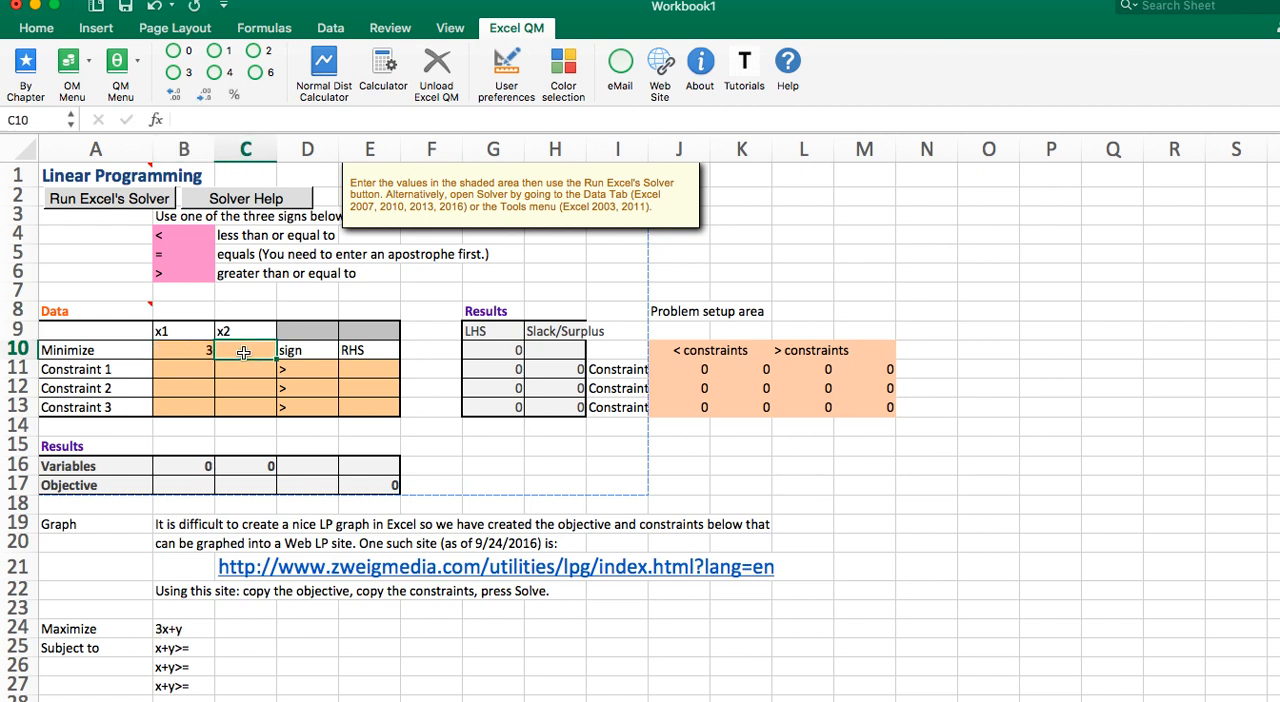
pyautogui.write('5')
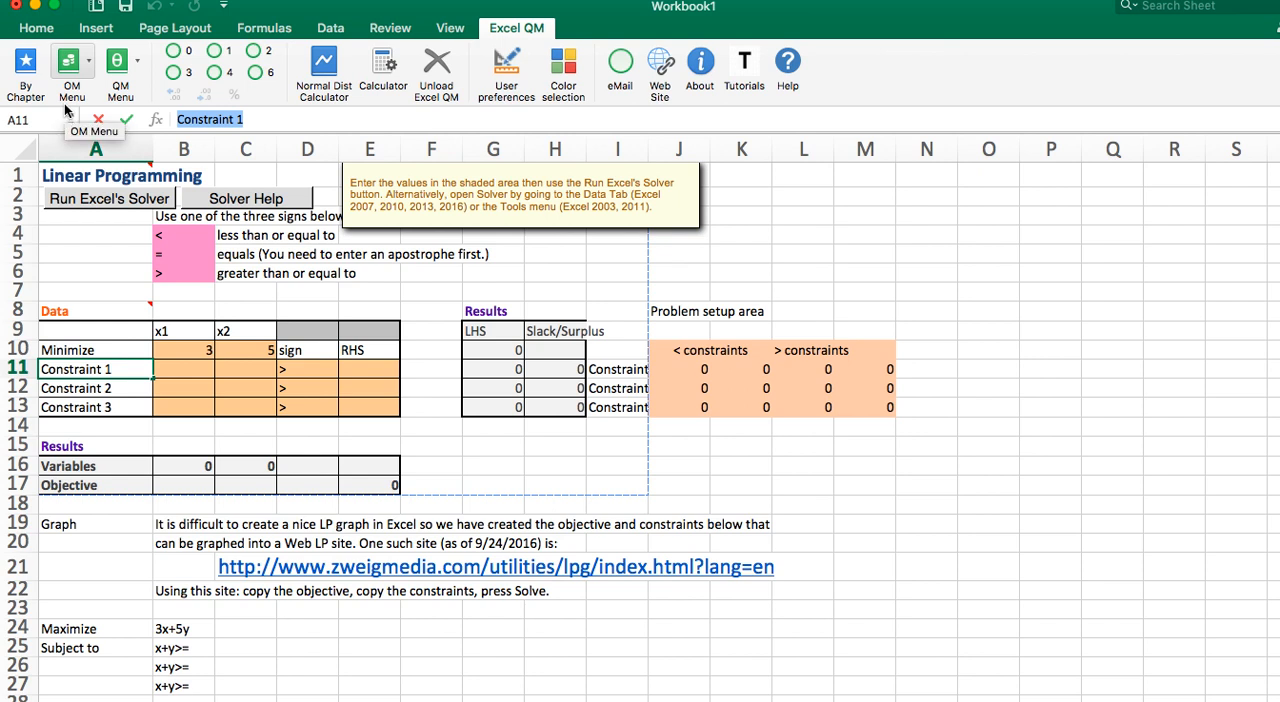
# Step: Rename the three constraint rows Nitro, Phosp and Pot
pyautogui.write('Nitro')
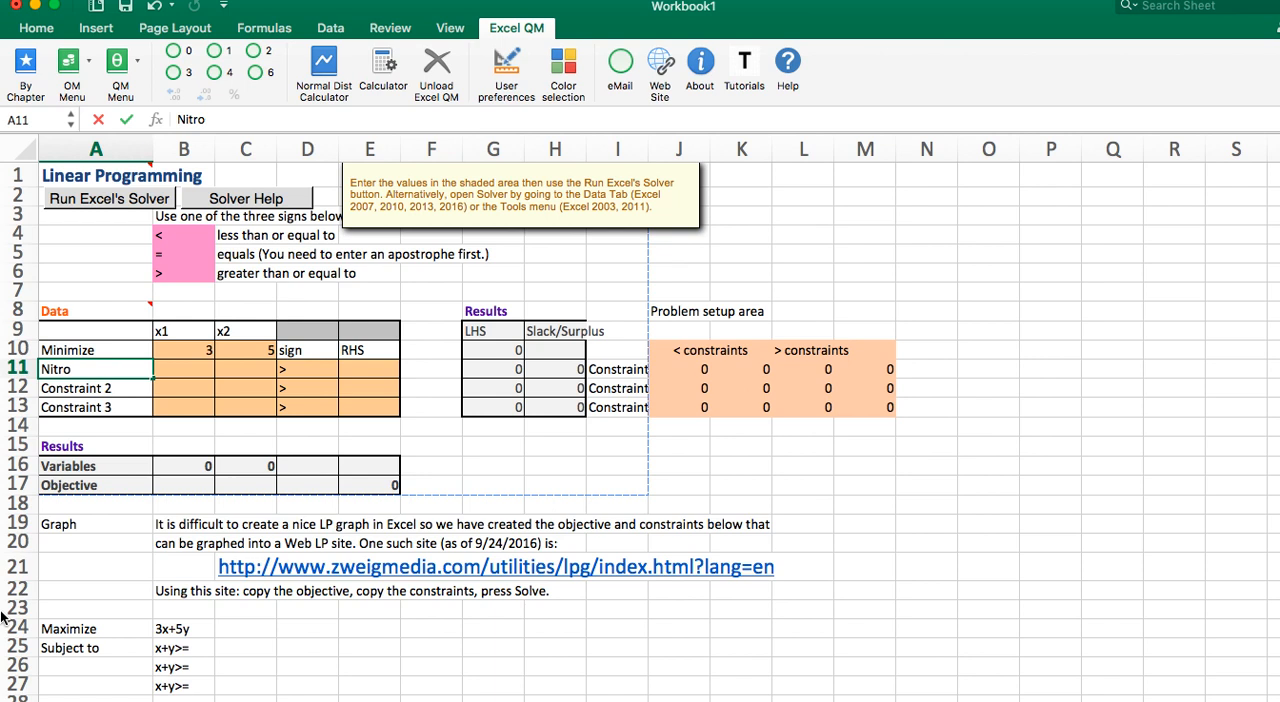
pyautogui.click(95, 388)
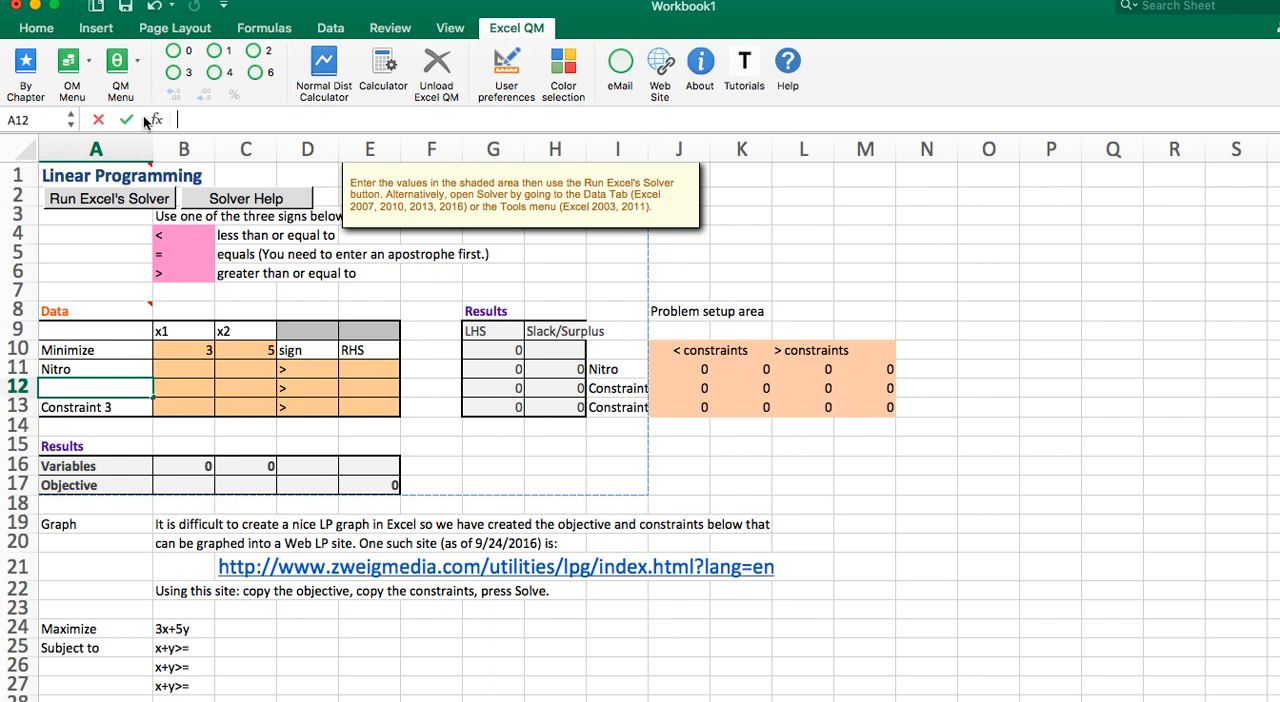
pyautogui.write('Pho')
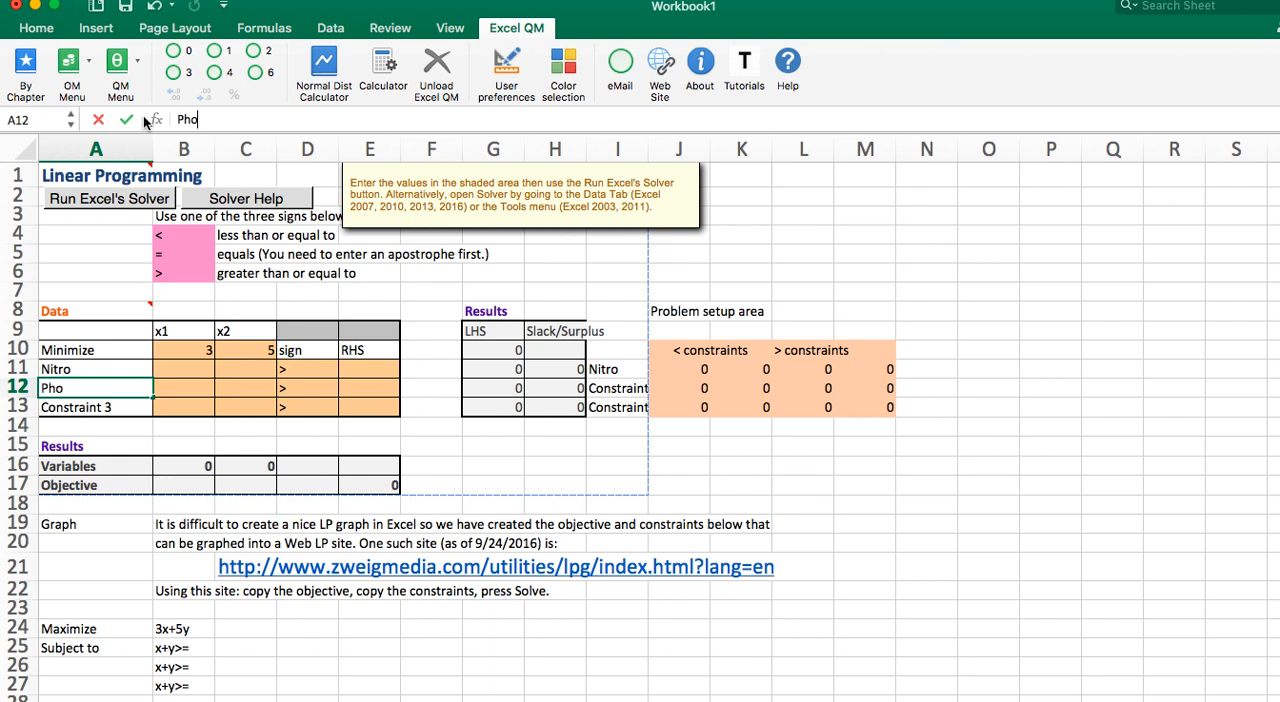
pyautogui.write('sp')
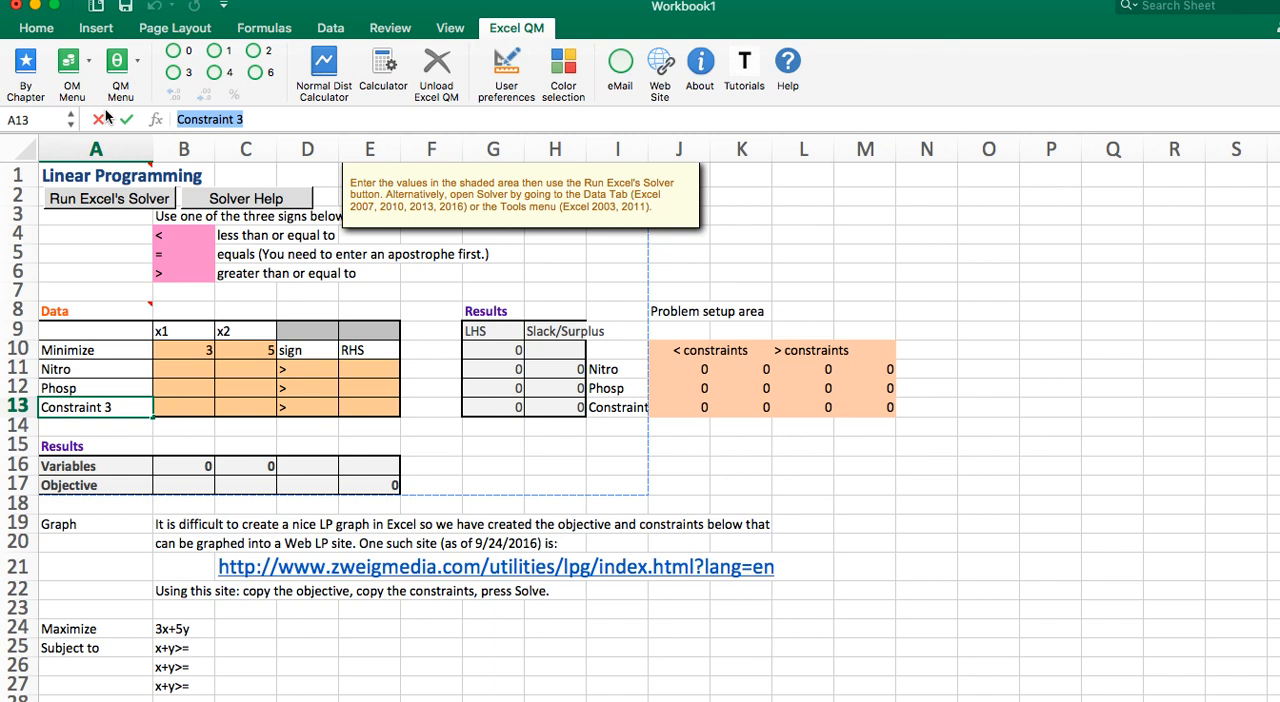
pyautogui.write('Pot')
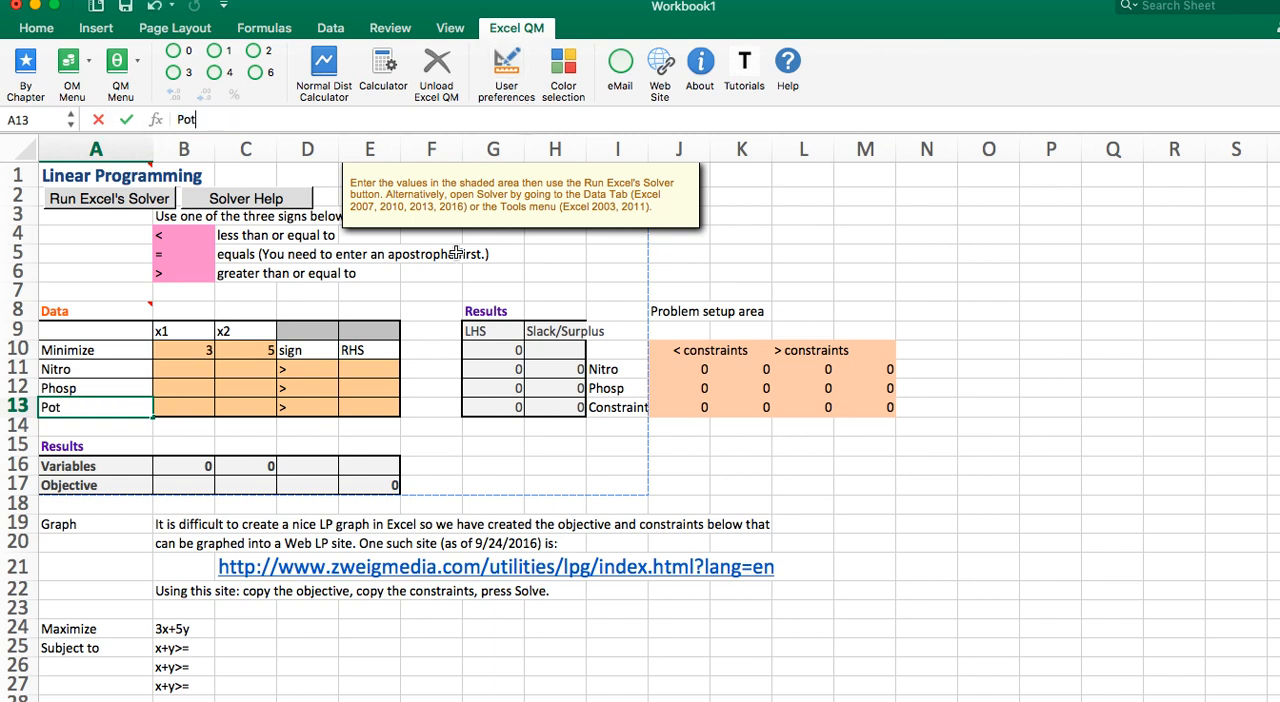
pyautogui.moveTo(285, 365)
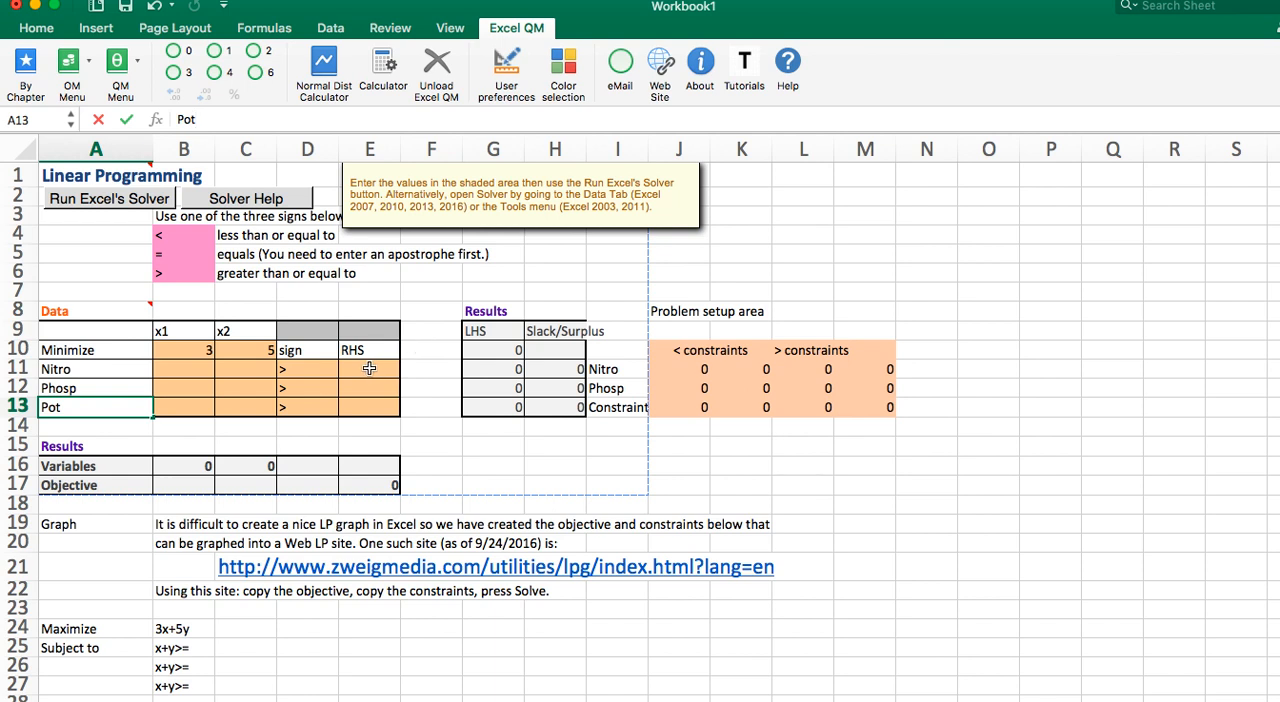
# Step: Enter right-hand sides 20 for Nitro, 36 for Phosp and 2 for Pot
pyautogui.click(369, 368)
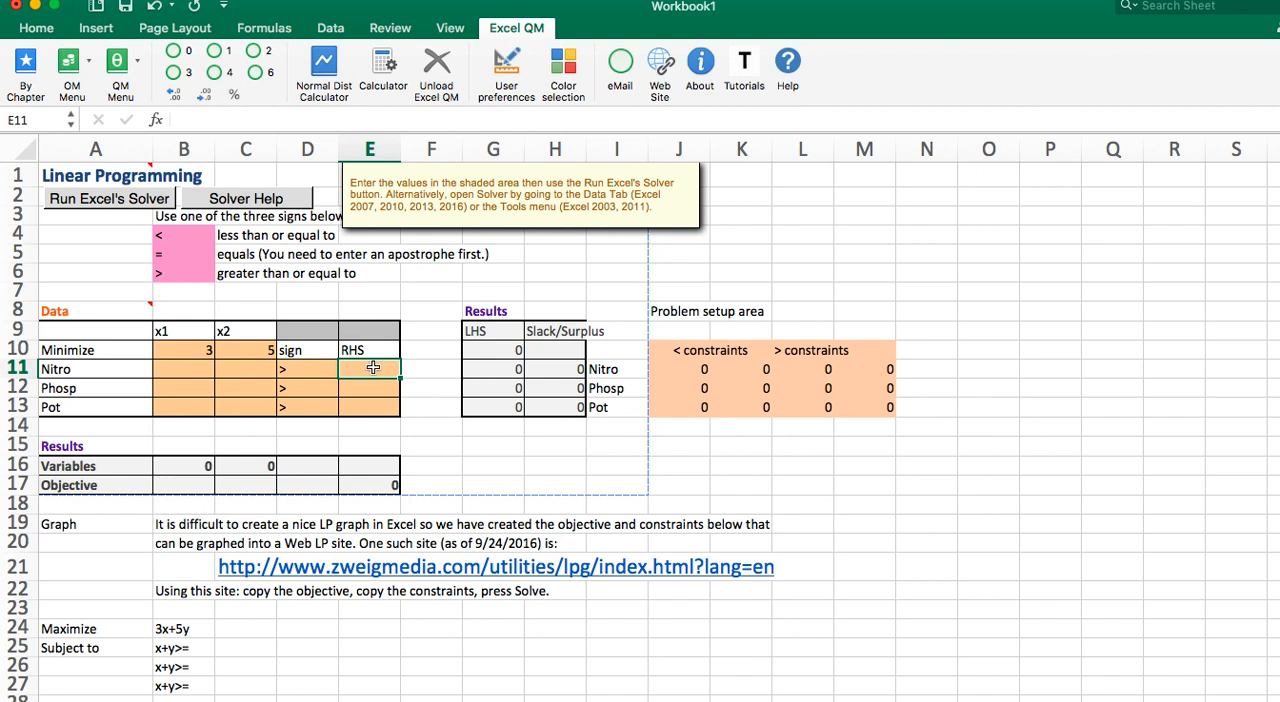
pyautogui.moveTo(361, 389)
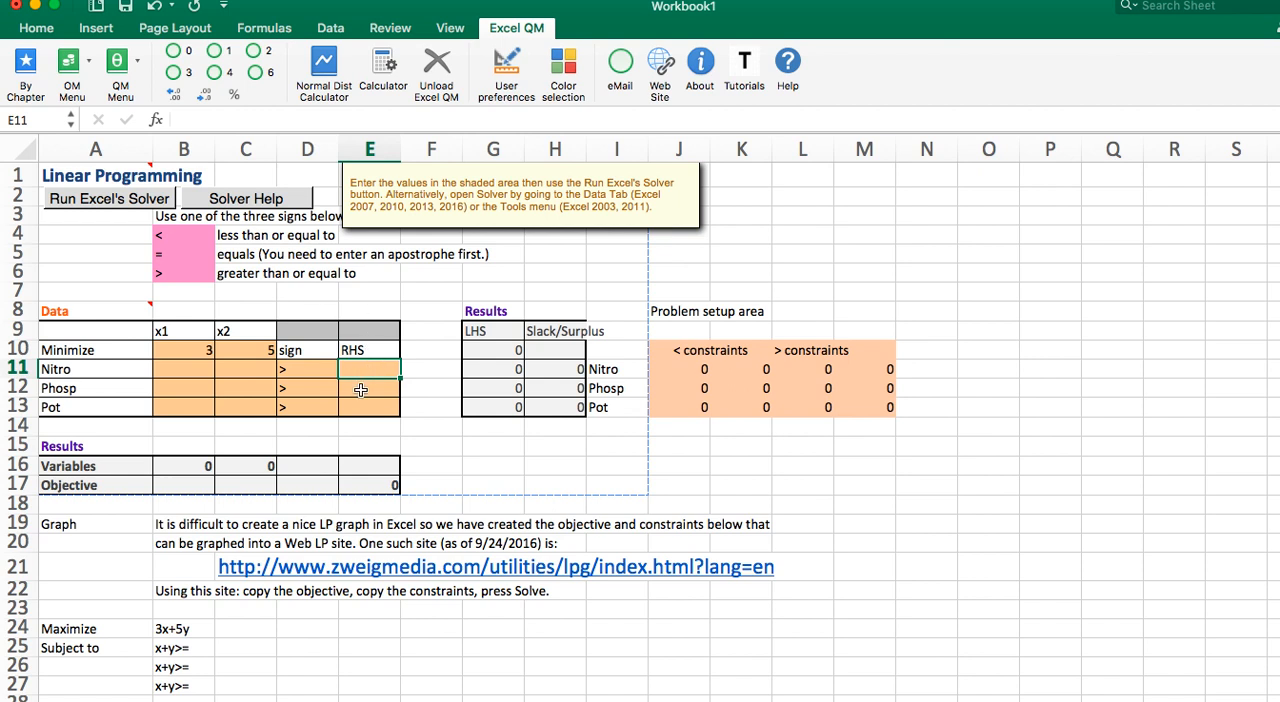
pyautogui.write('20')
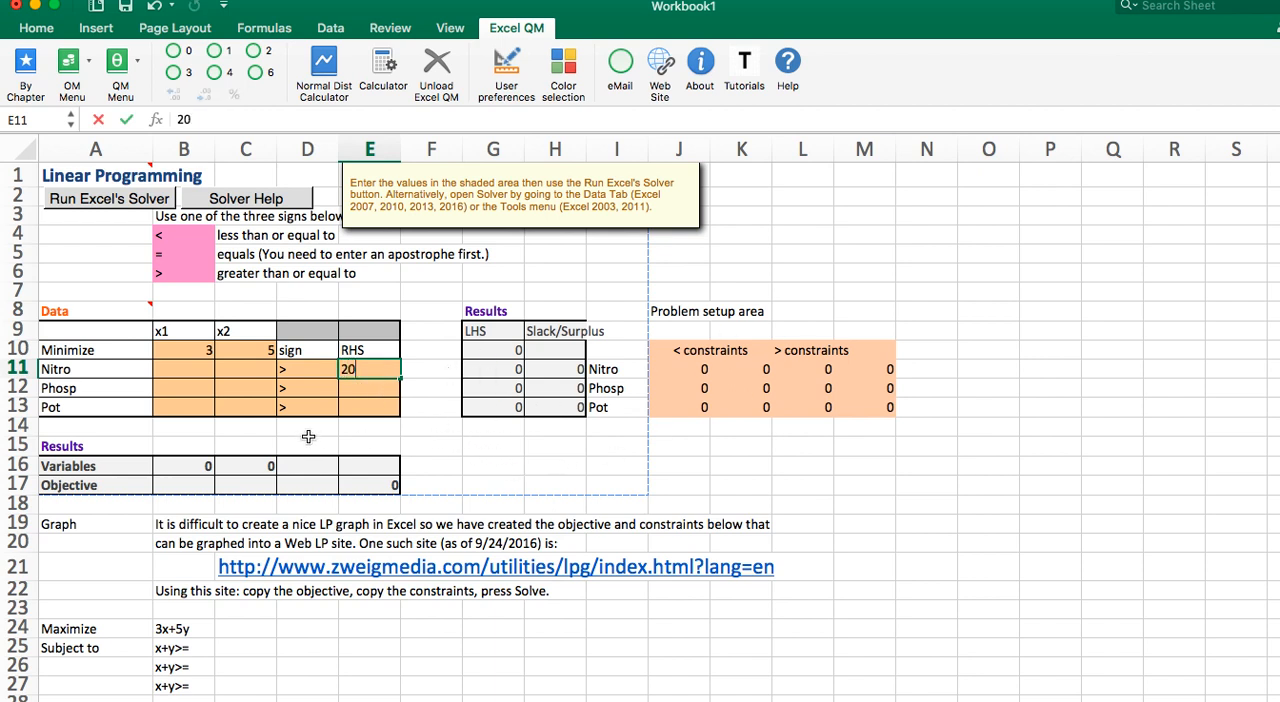
pyautogui.moveTo(367, 385)
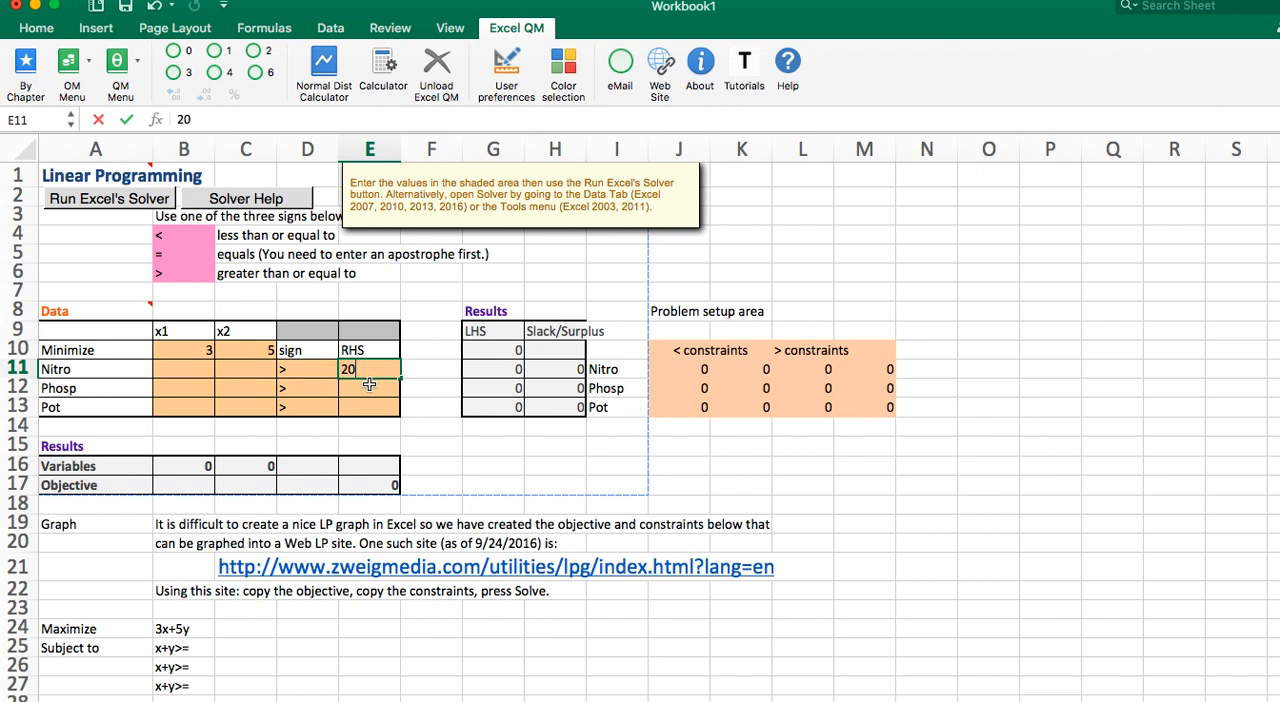
pyautogui.press('Return')
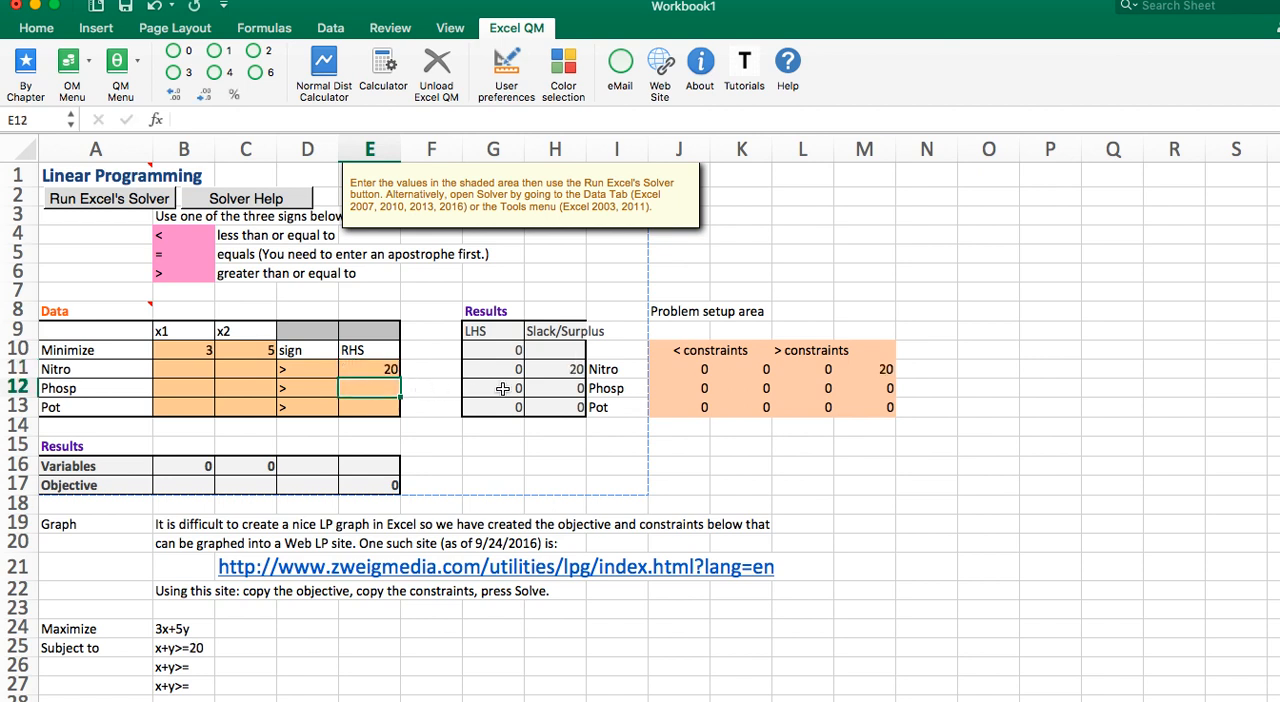
pyautogui.moveTo(696, 395)
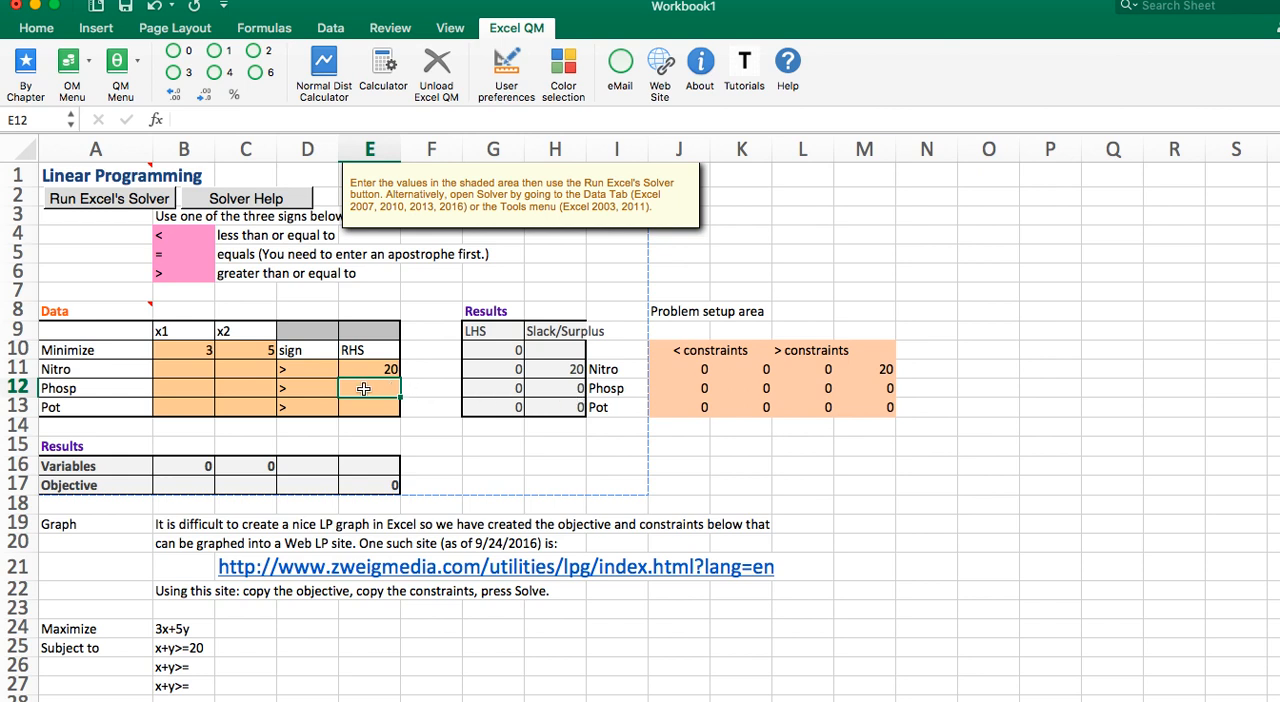
pyautogui.write('36')
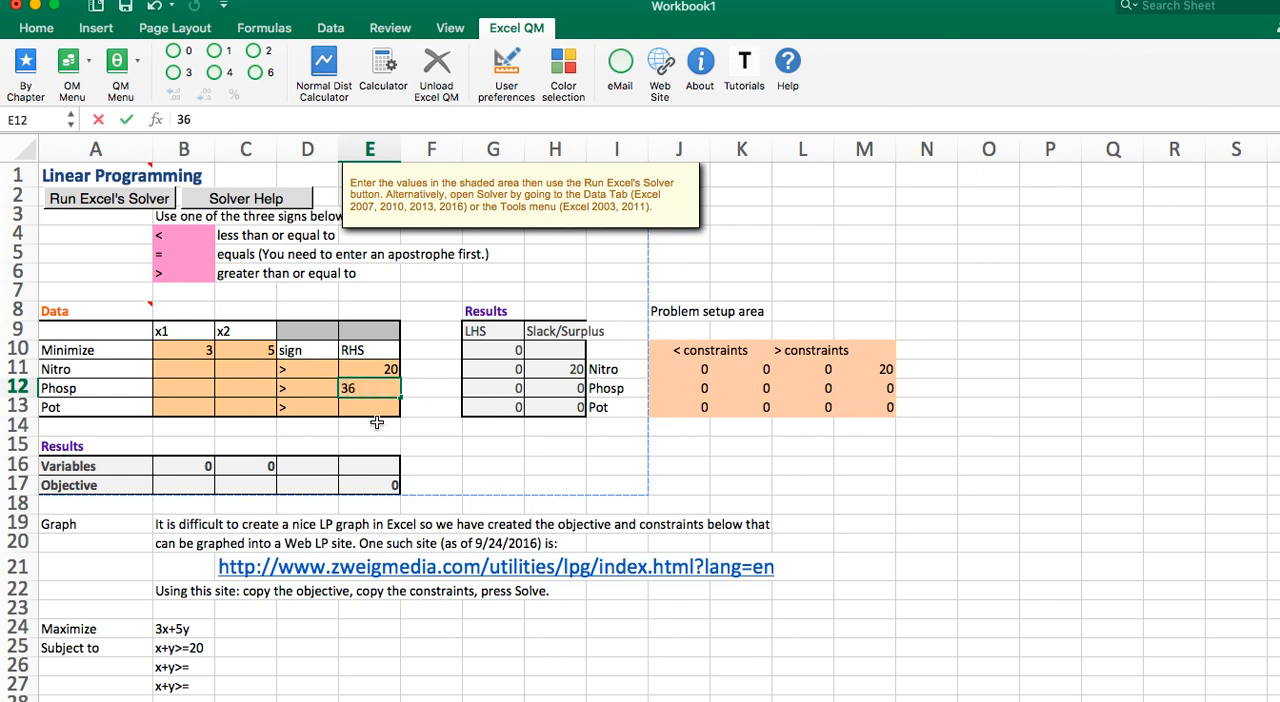
pyautogui.press('Return')
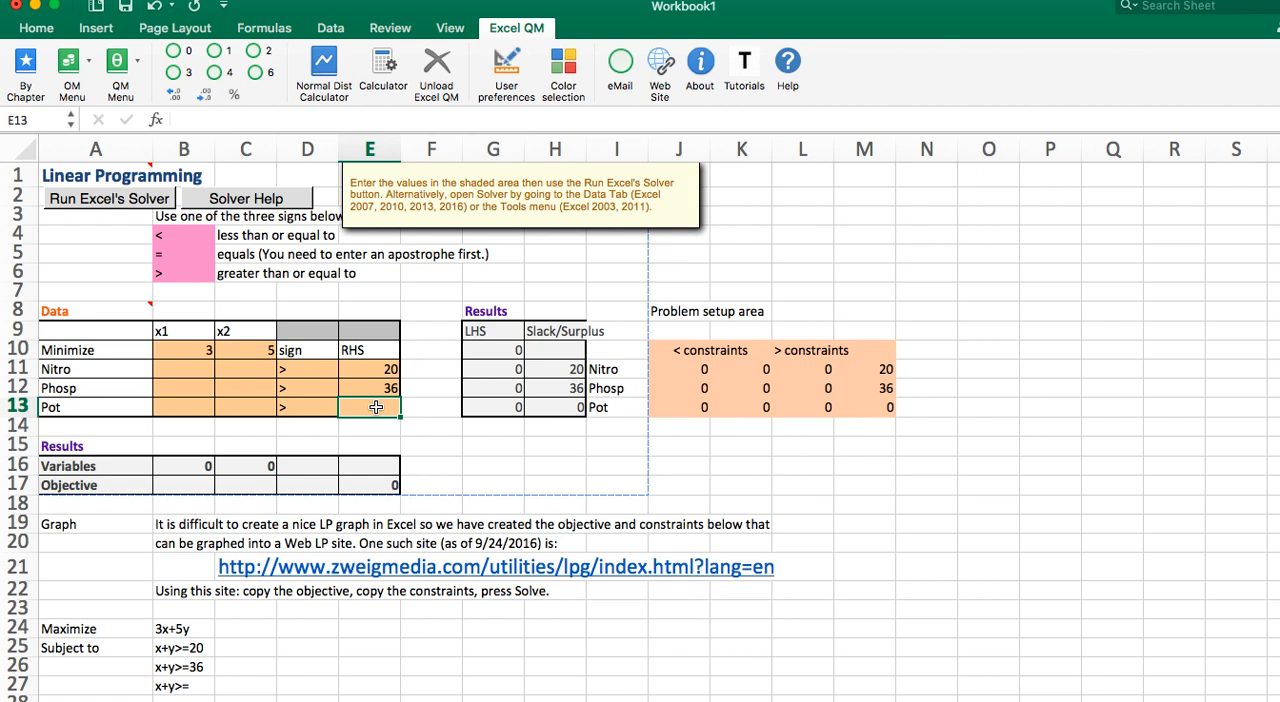
pyautogui.write('2')
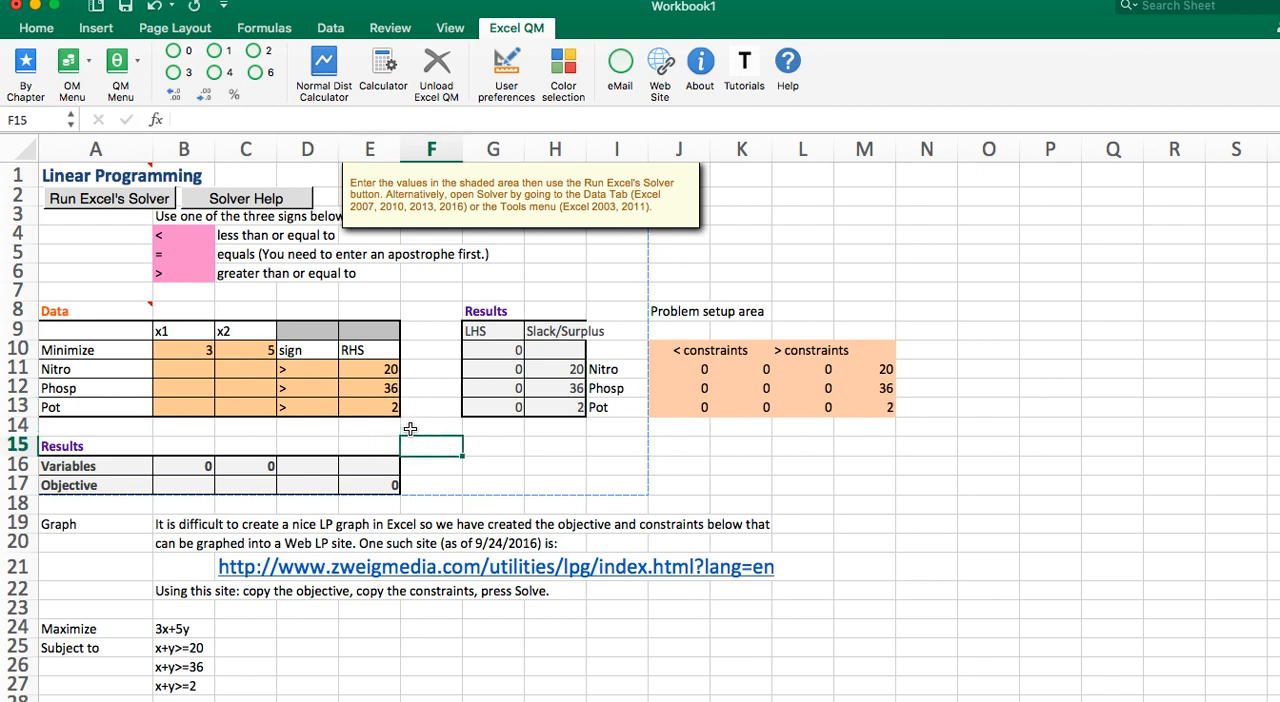
pyautogui.moveTo(383, 373)
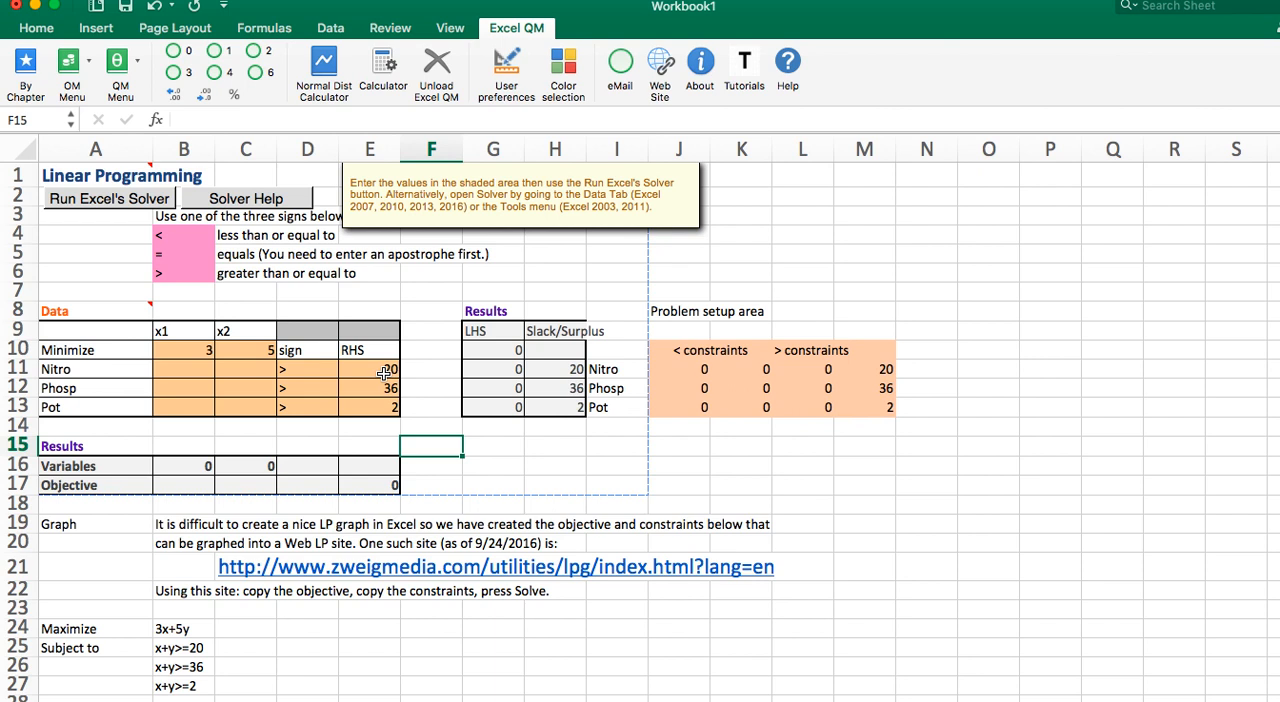
pyautogui.moveTo(387, 294)
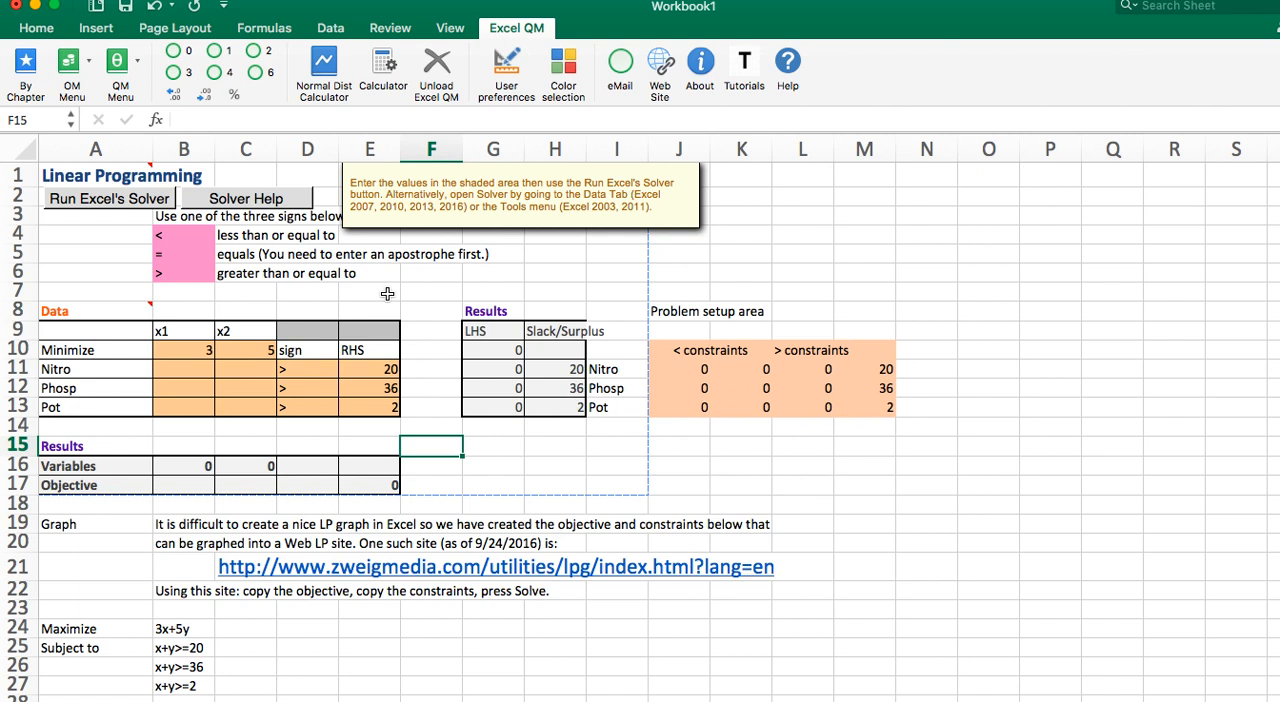
pyautogui.moveTo(191, 387)
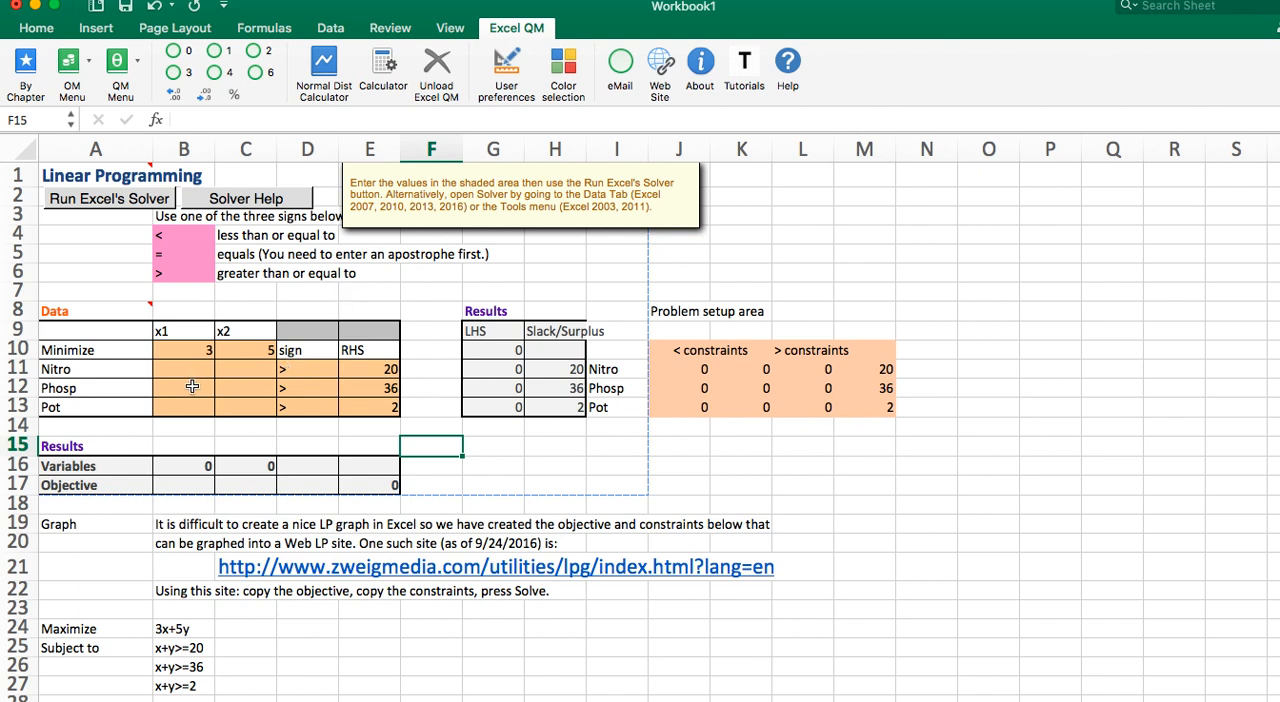
# Step: Enter constraint coefficients Nitro 10 and 2, Phosp 6 and 6, Pot x2 1
pyautogui.click(183, 369)
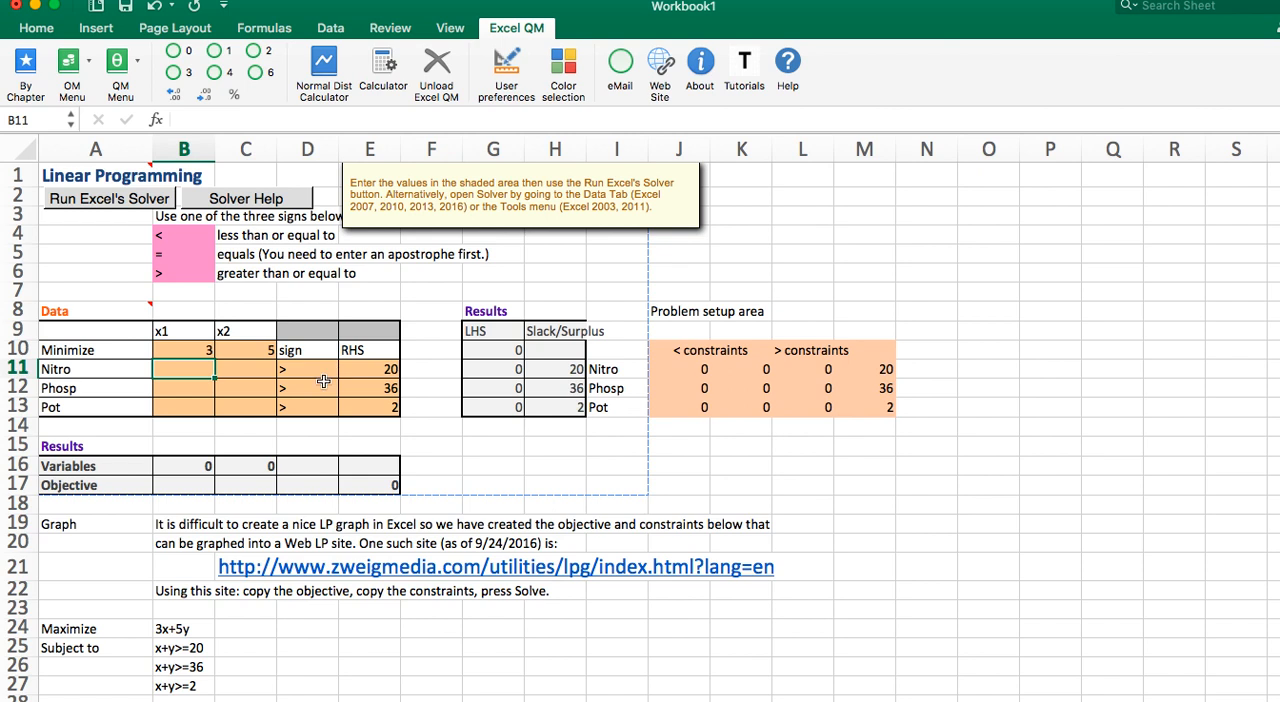
pyautogui.write('10')
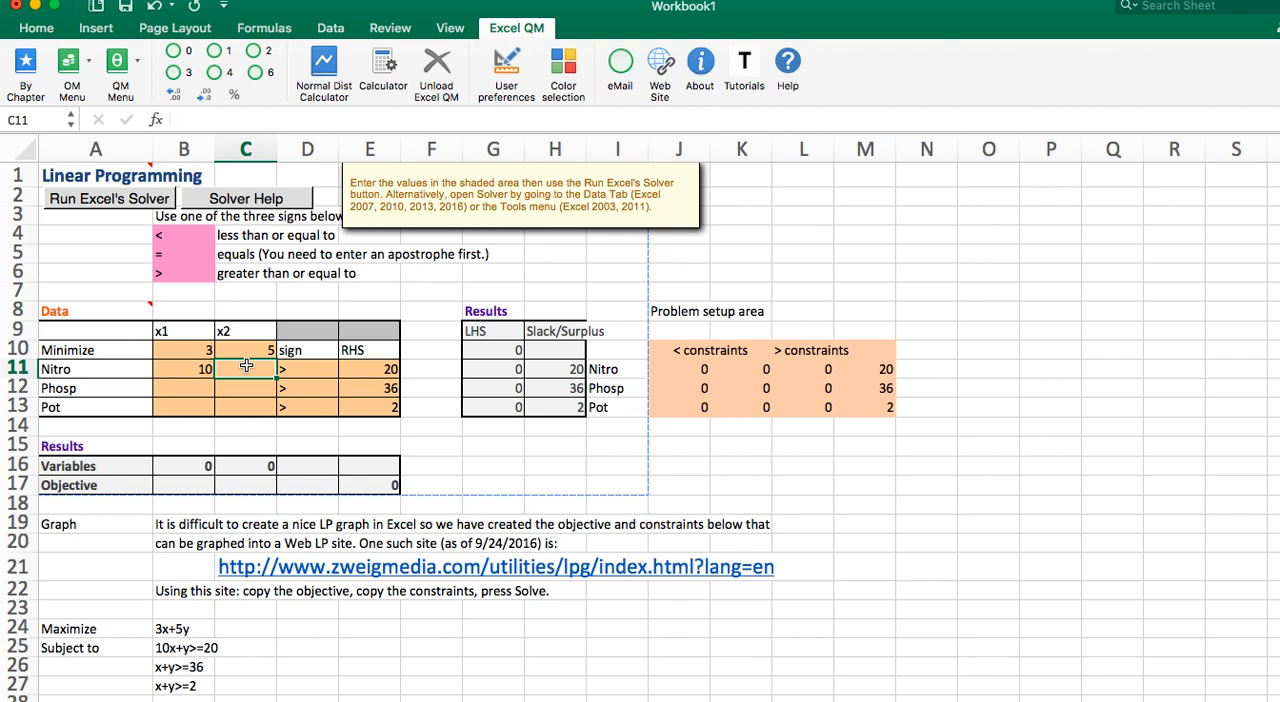
pyautogui.write('2')
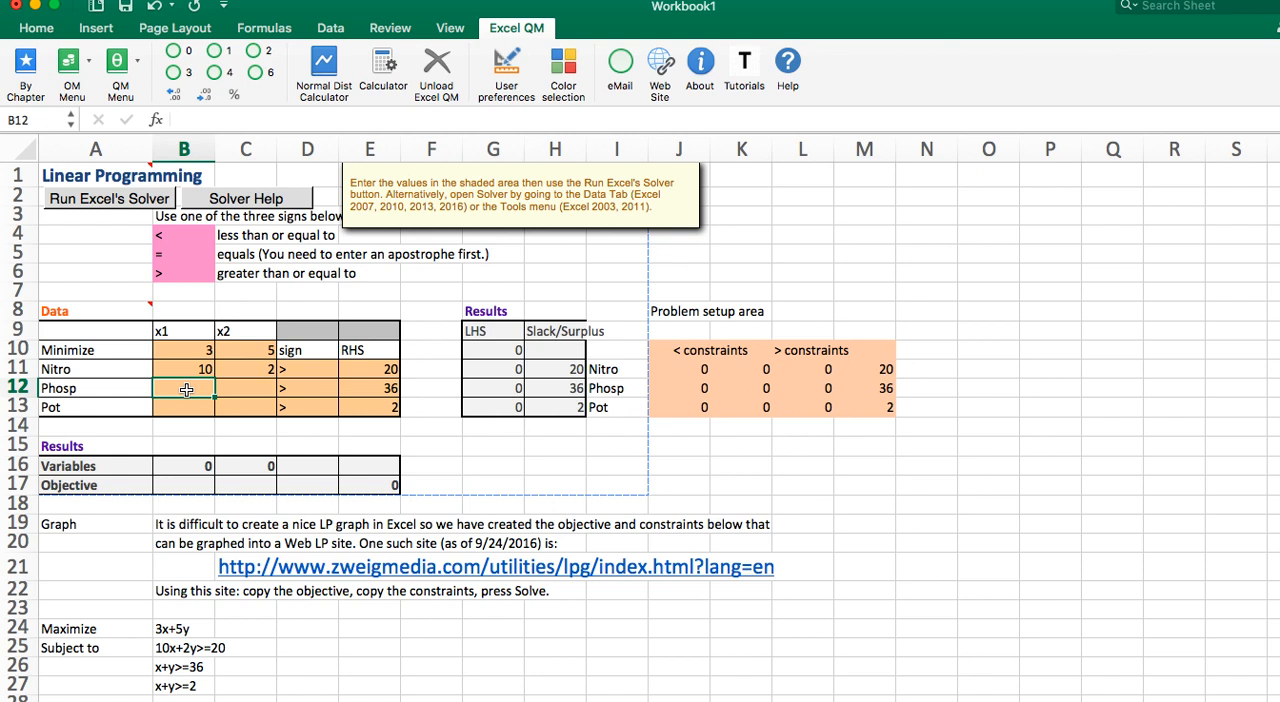
pyautogui.write('6')
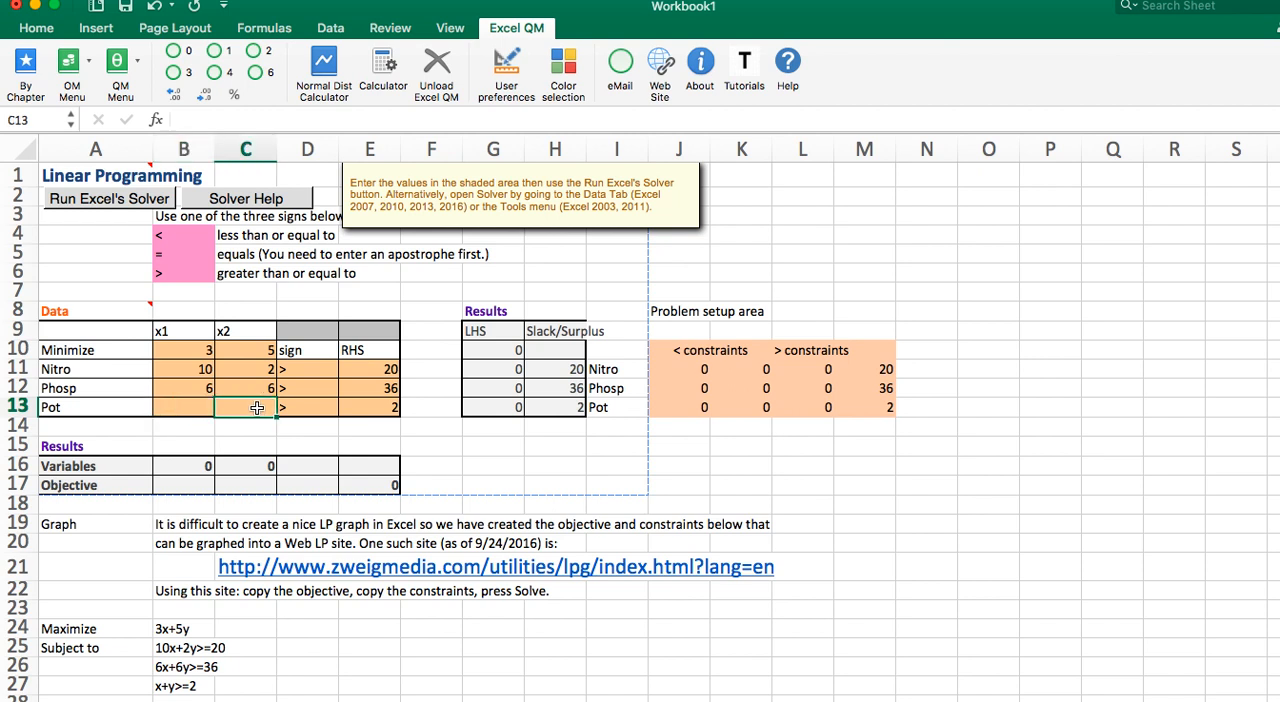
pyautogui.write('1')
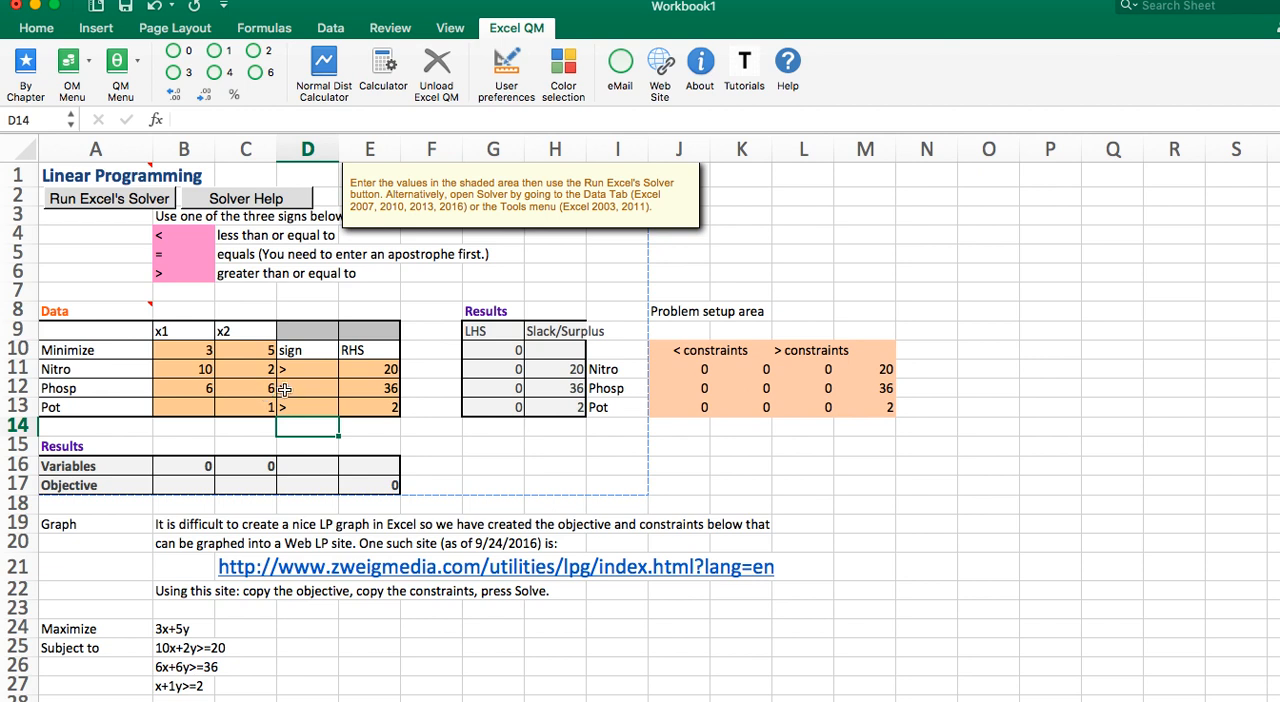
pyautogui.moveTo(398, 363)
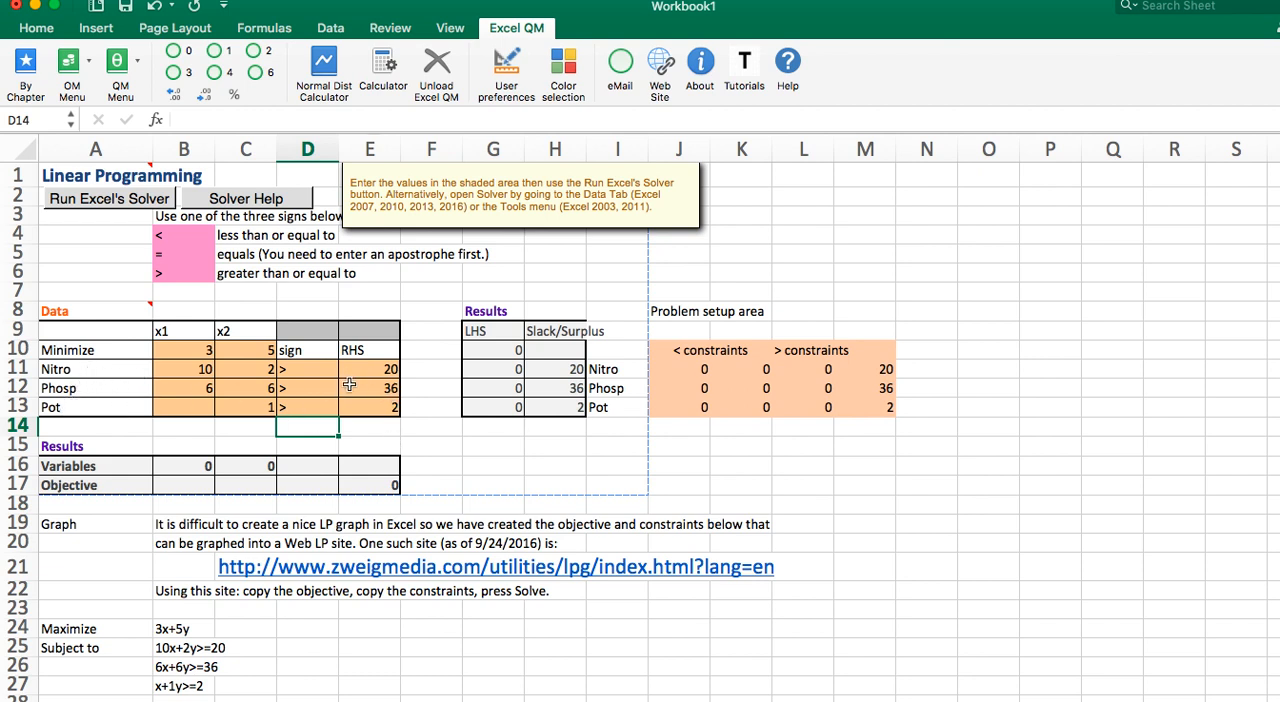
pyautogui.moveTo(519, 461)
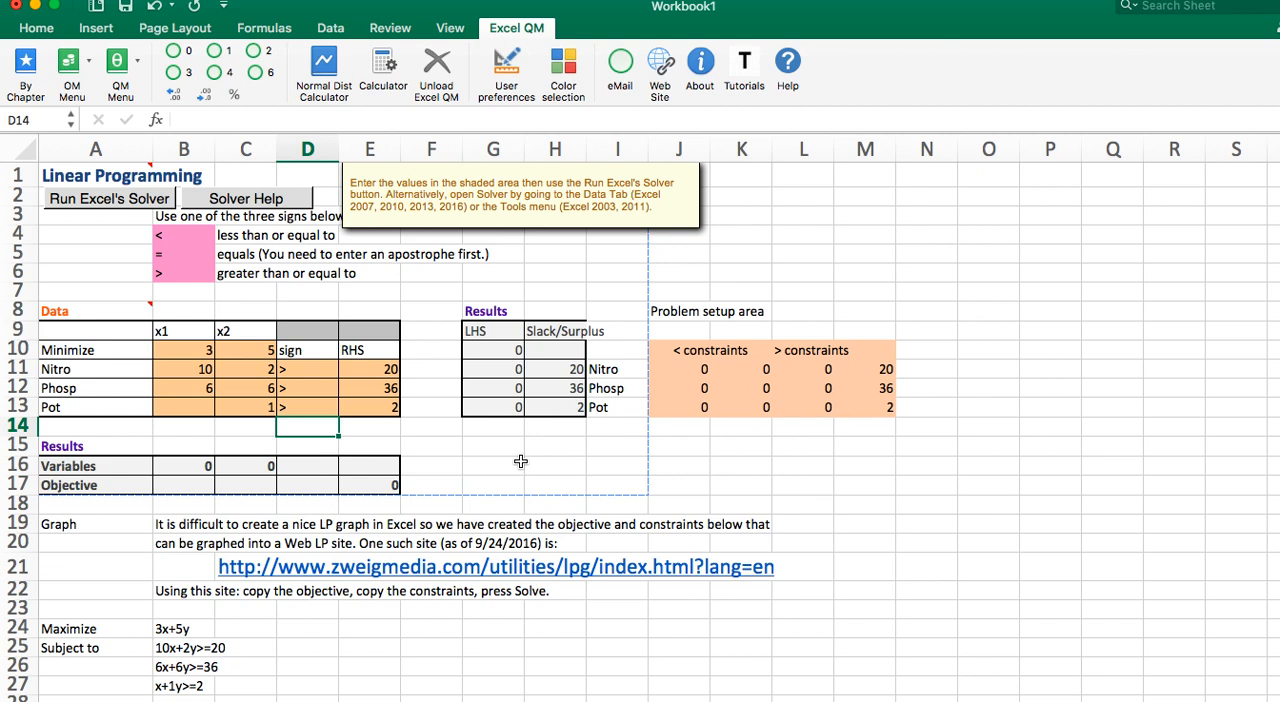
pyautogui.moveTo(400, 301)
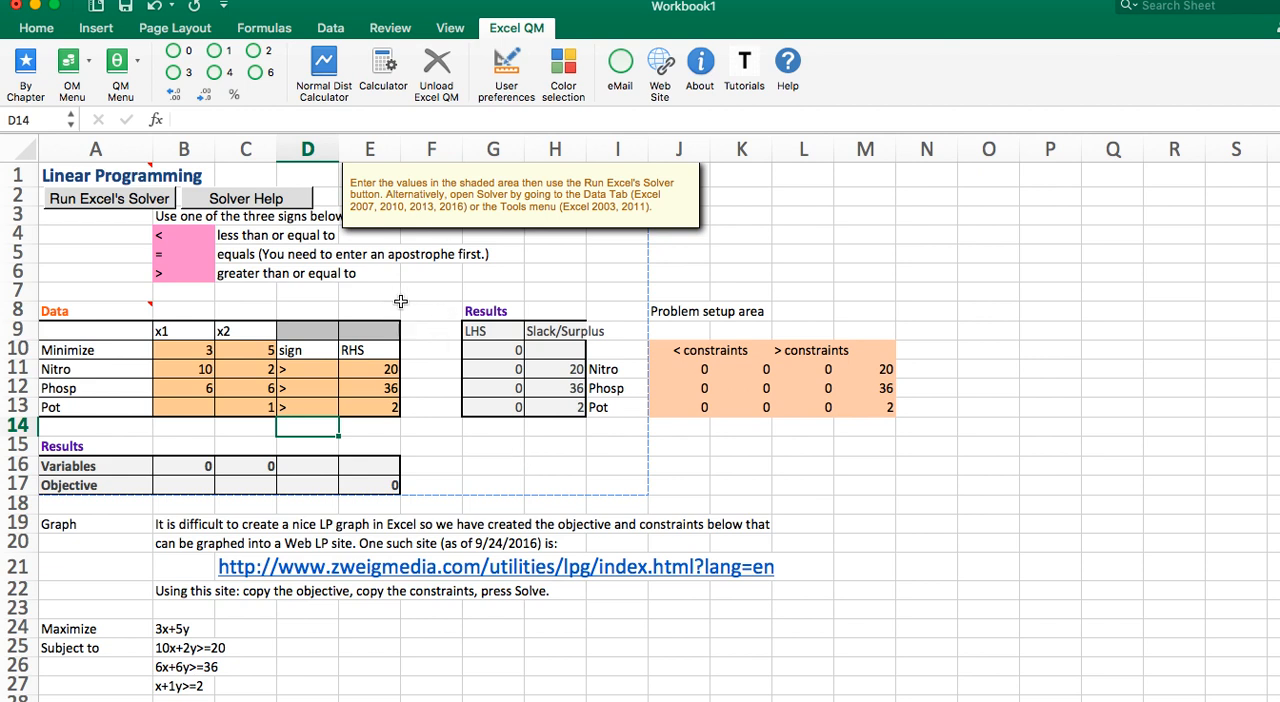
# Step: Run Solver and keep the solution x1 = 4, x2 = 2, objective 22
pyautogui.click(395, 7)
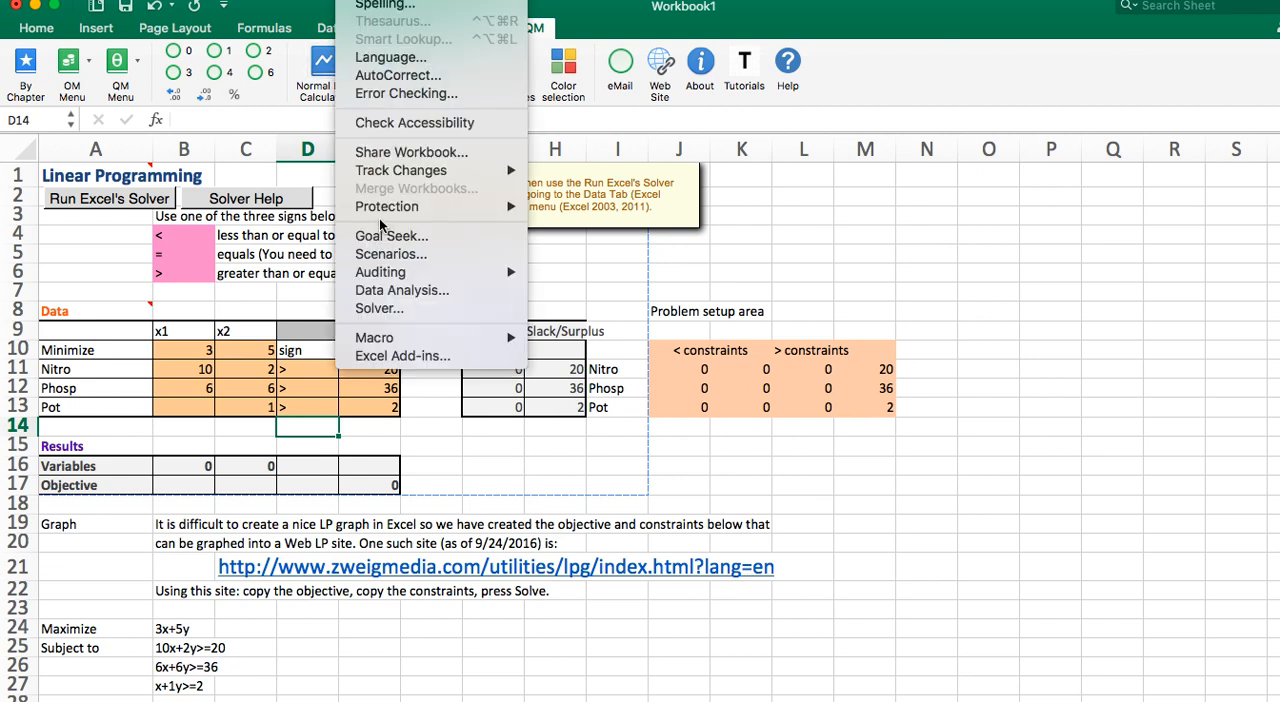
pyautogui.click(378, 308)
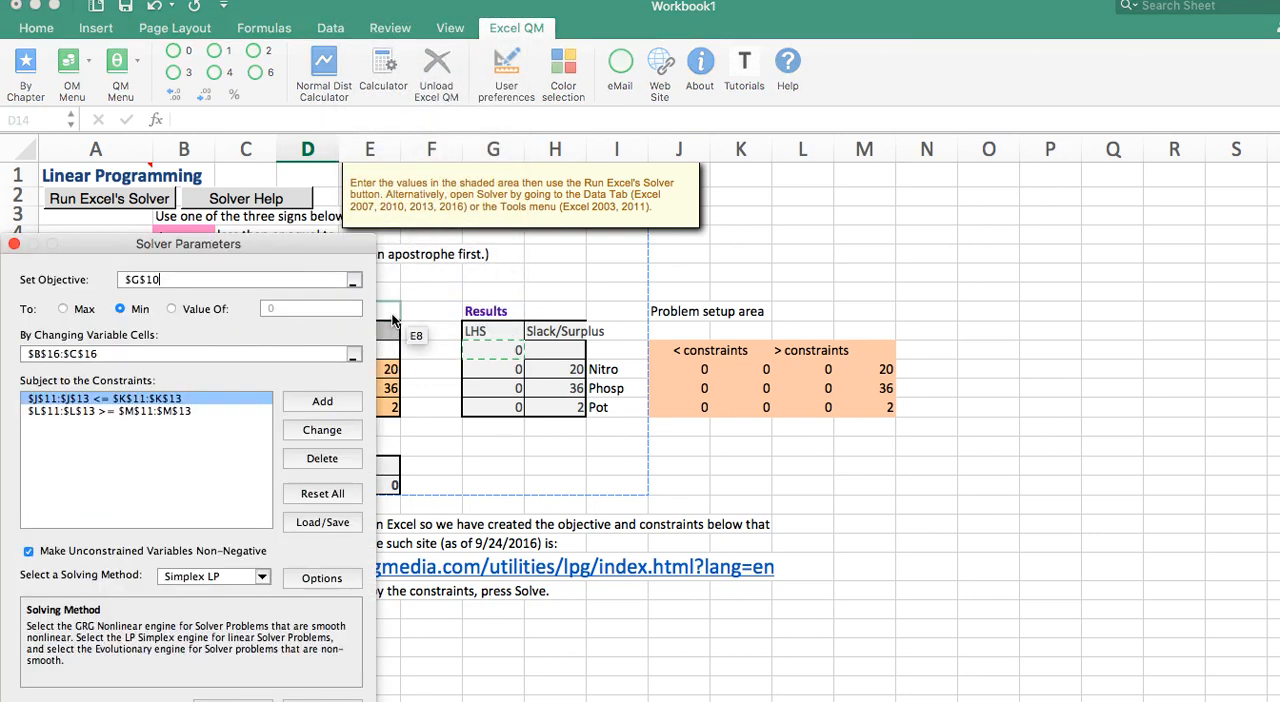
pyautogui.moveTo(135, 607)
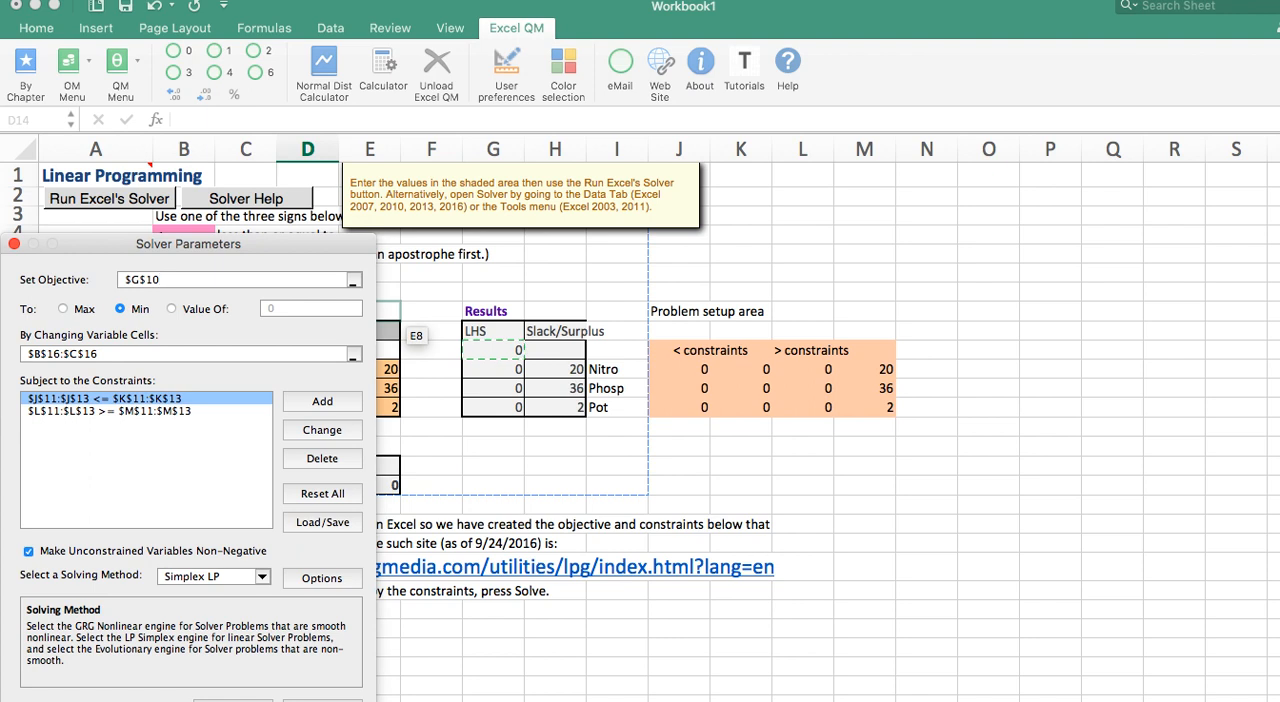
pyautogui.click(14, 244)
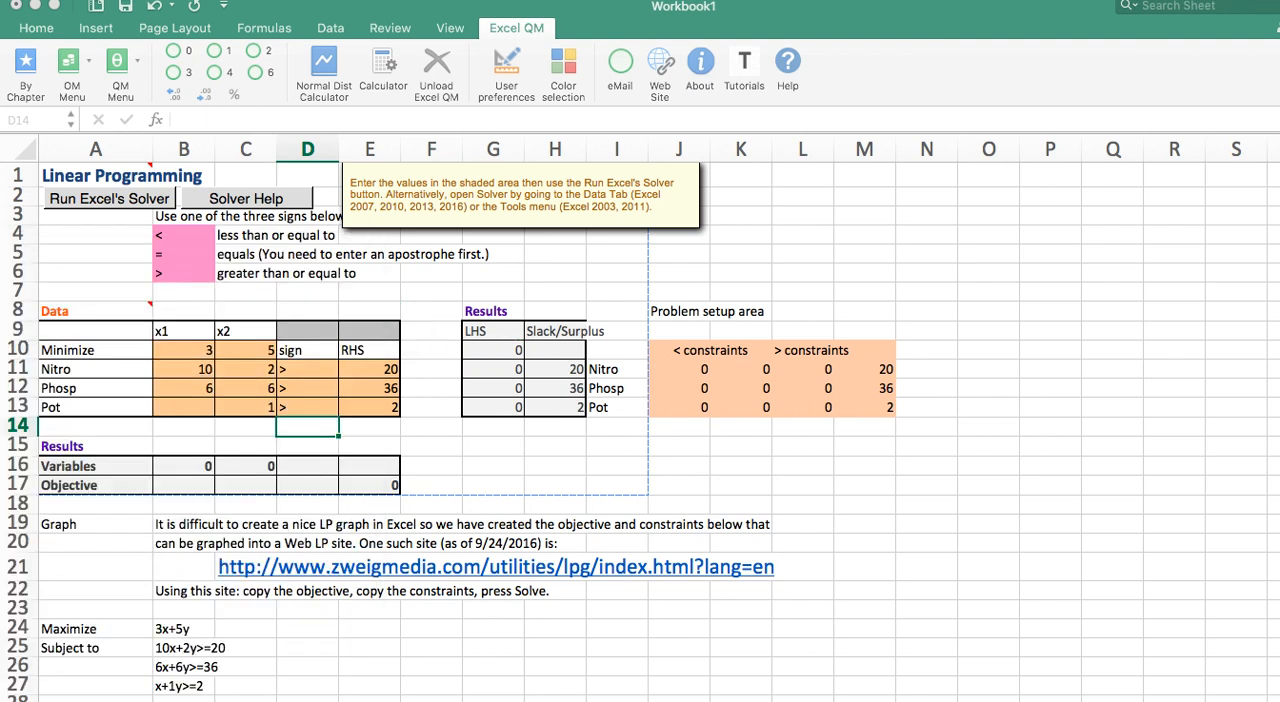
pyautogui.click(108, 198)
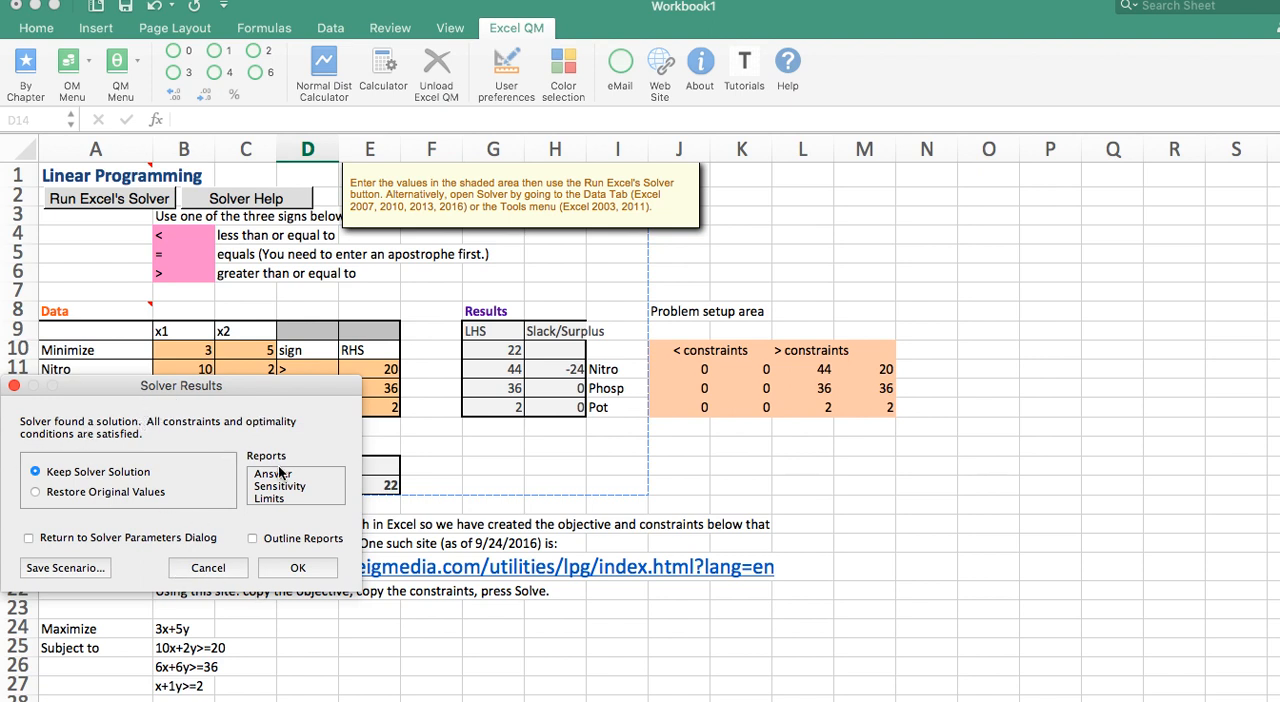
pyautogui.moveTo(208, 528)
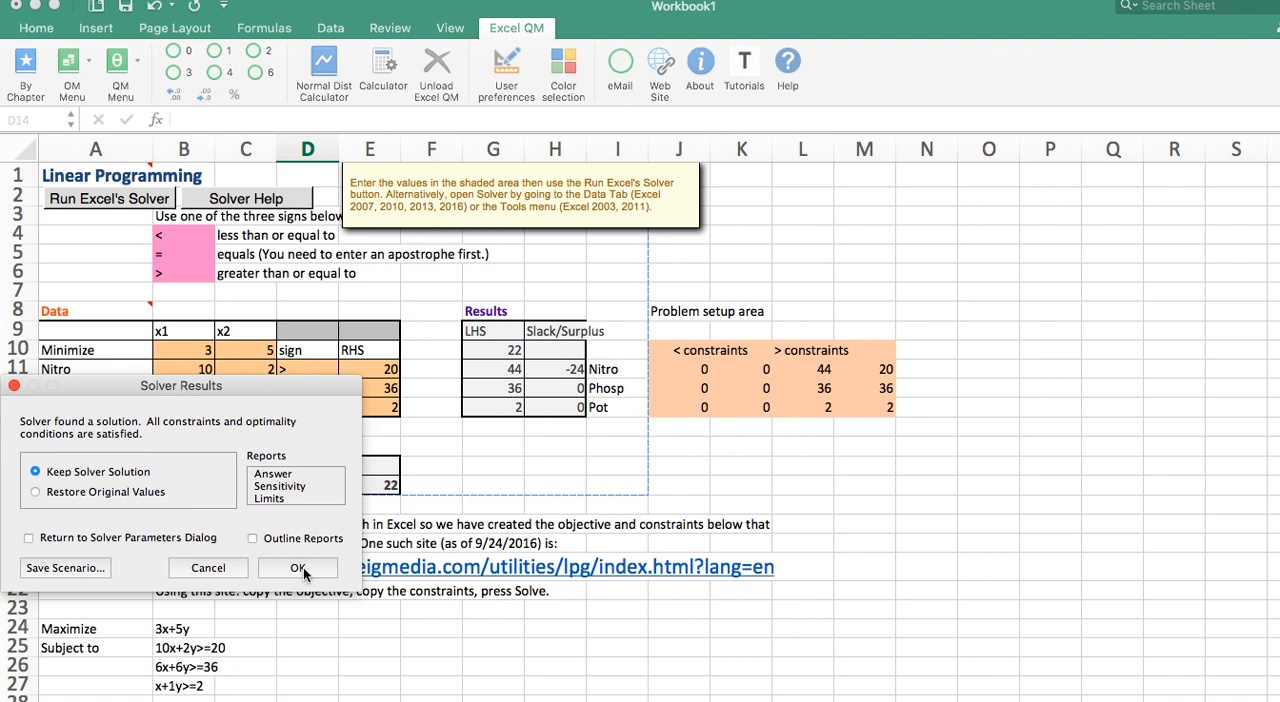
pyautogui.click(297, 567)
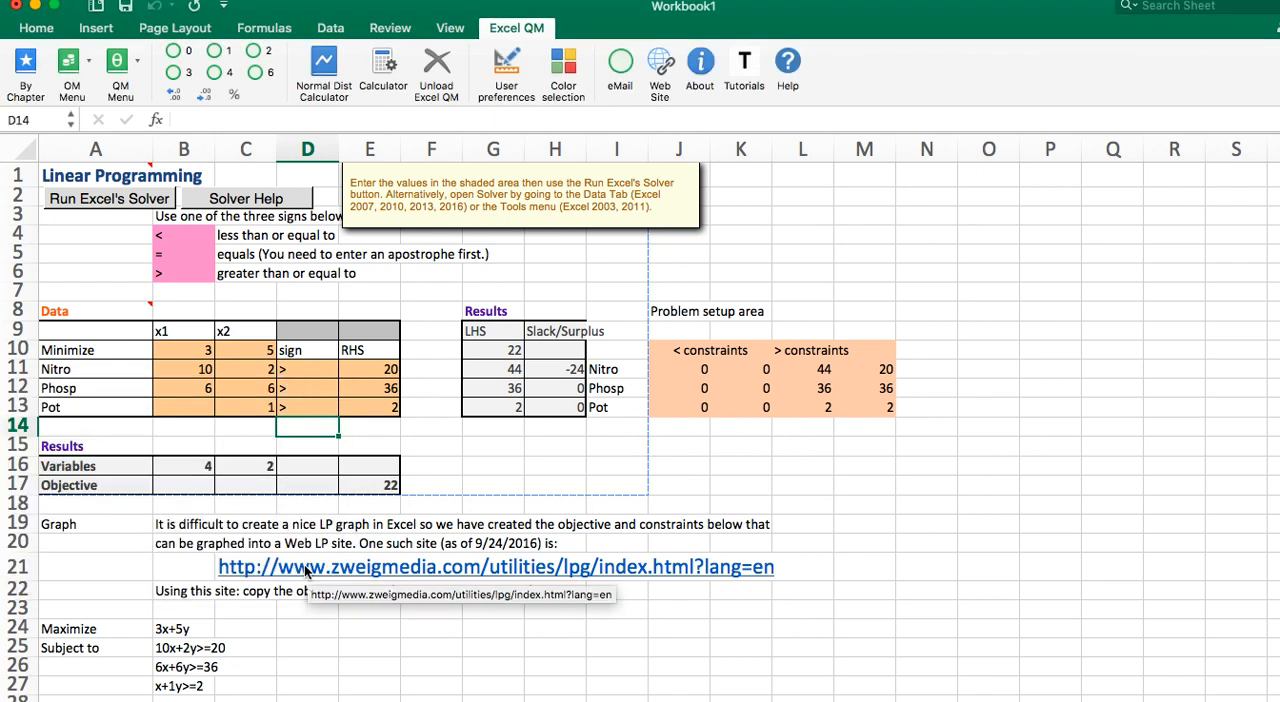
pyautogui.moveTo(765, 526)
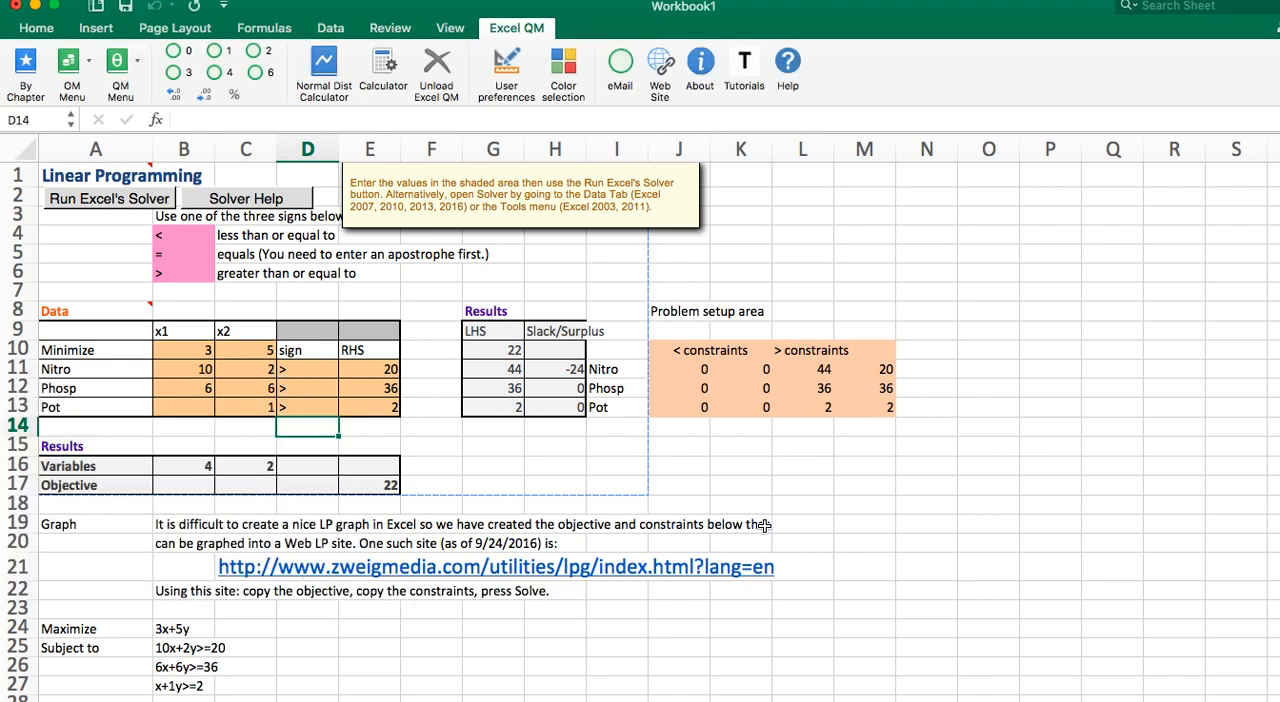
pyautogui.moveTo(704, 504)
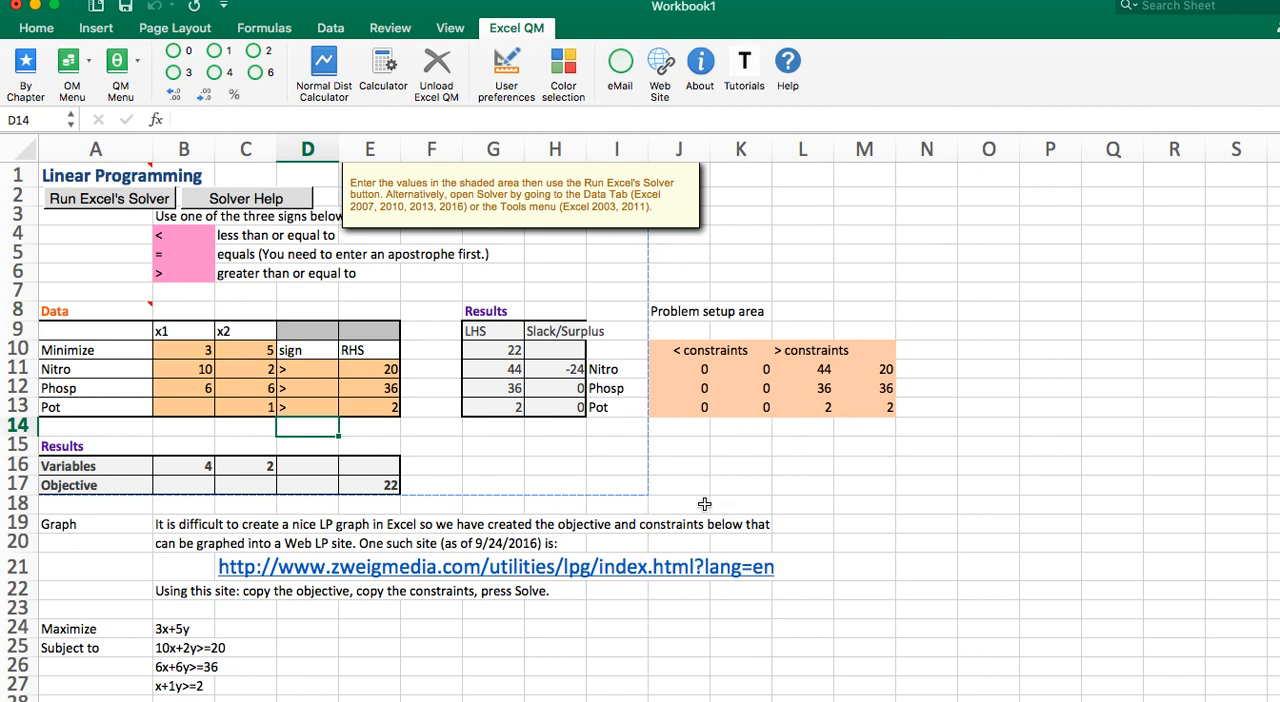
pyautogui.moveTo(359, 441)
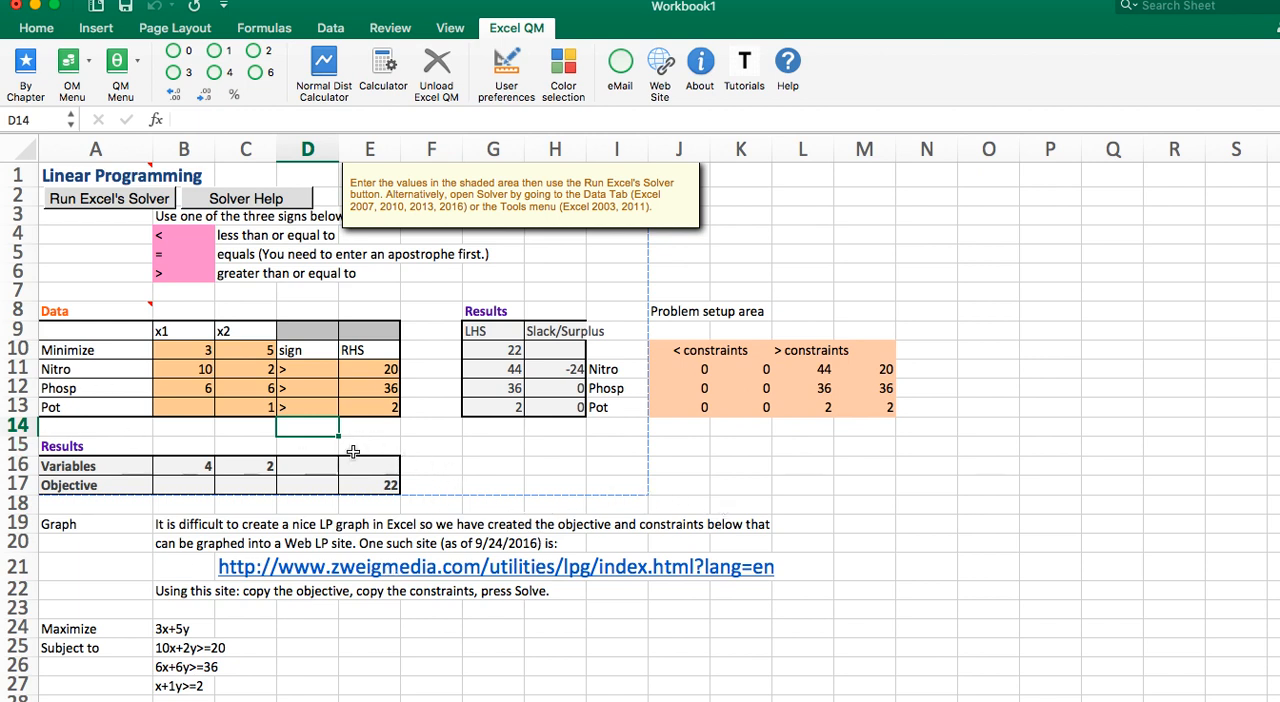
pyautogui.moveTo(192, 434)
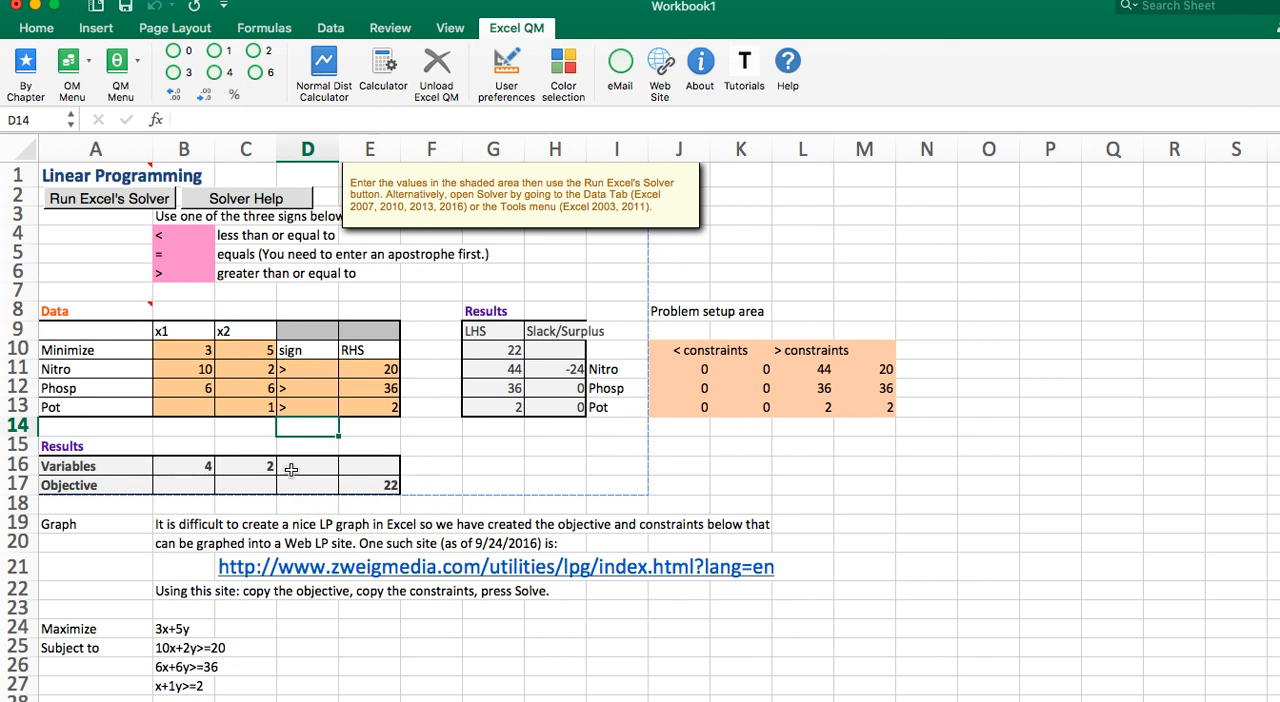
pyautogui.moveTo(443, 448)
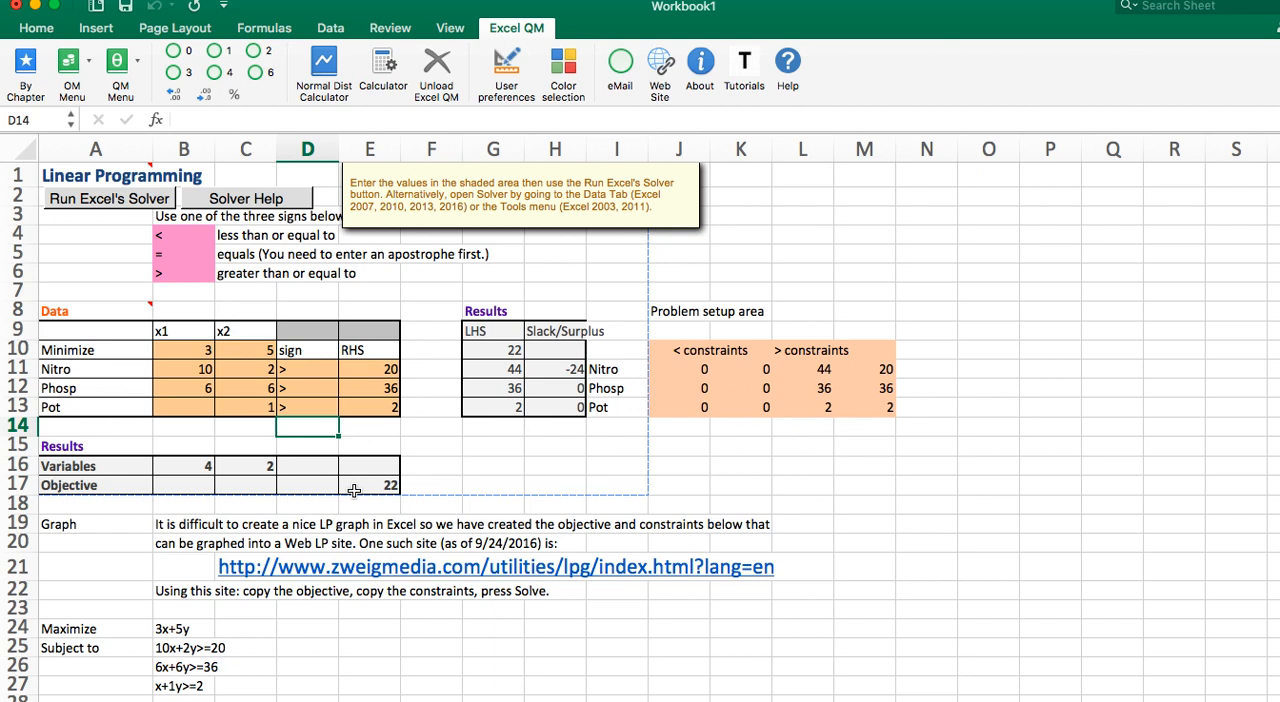
pyautogui.moveTo(395, 348)
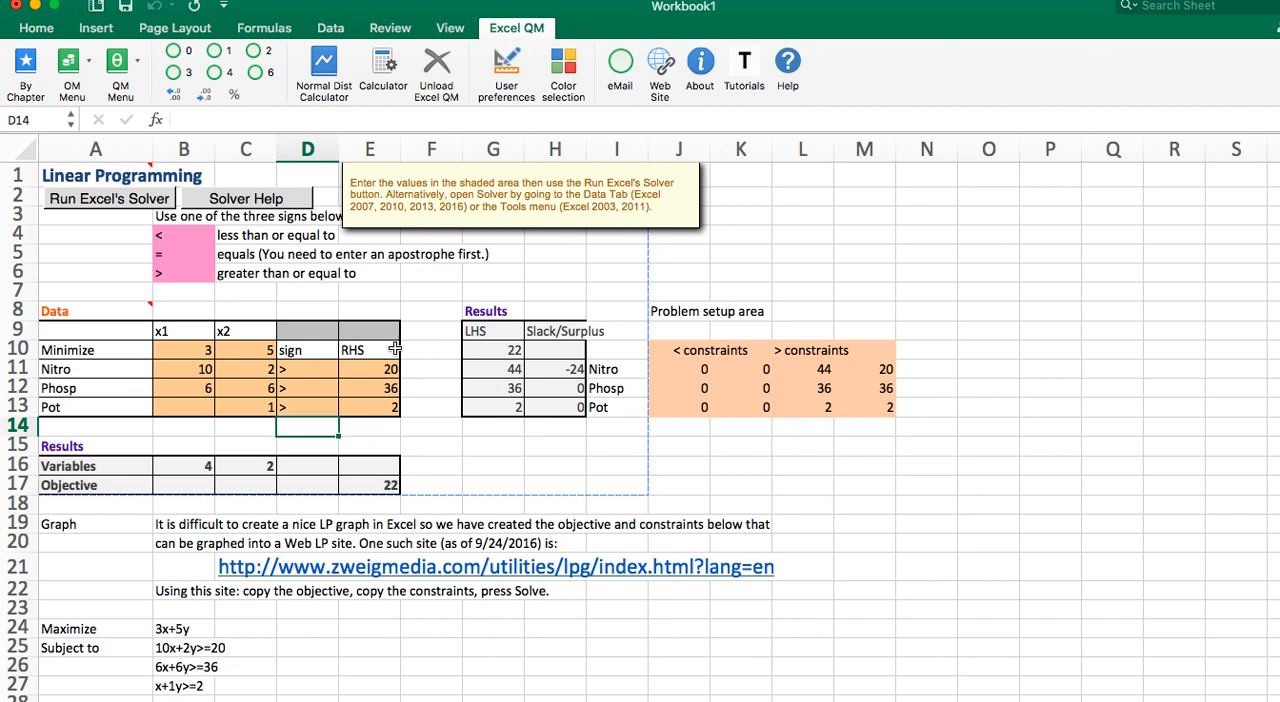
pyautogui.moveTo(380, 378)
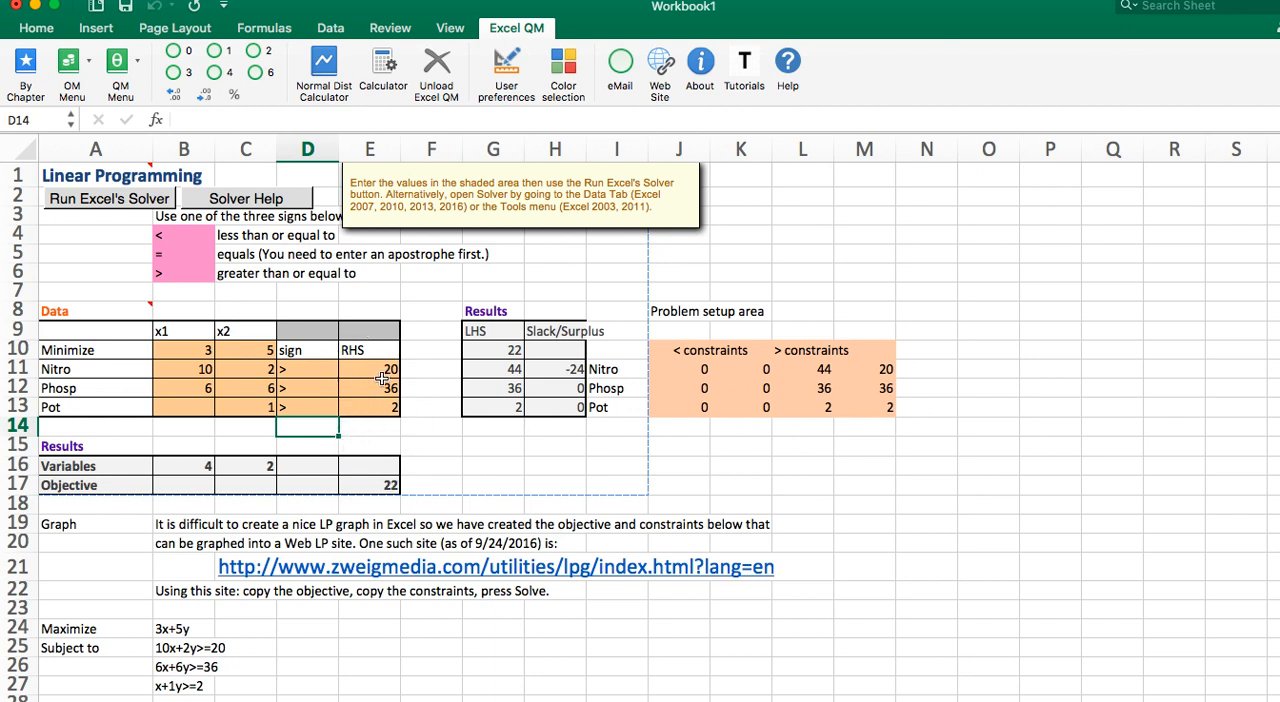
pyautogui.moveTo(348, 386)
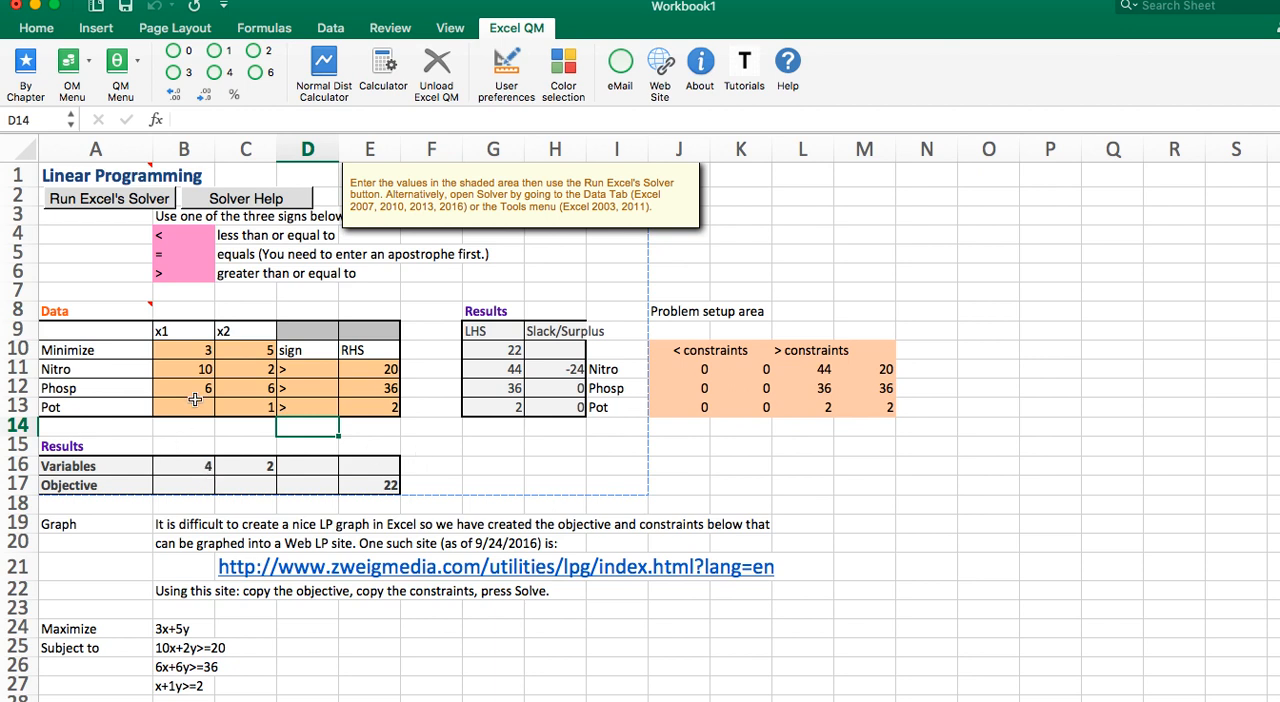
pyautogui.moveTo(168, 332)
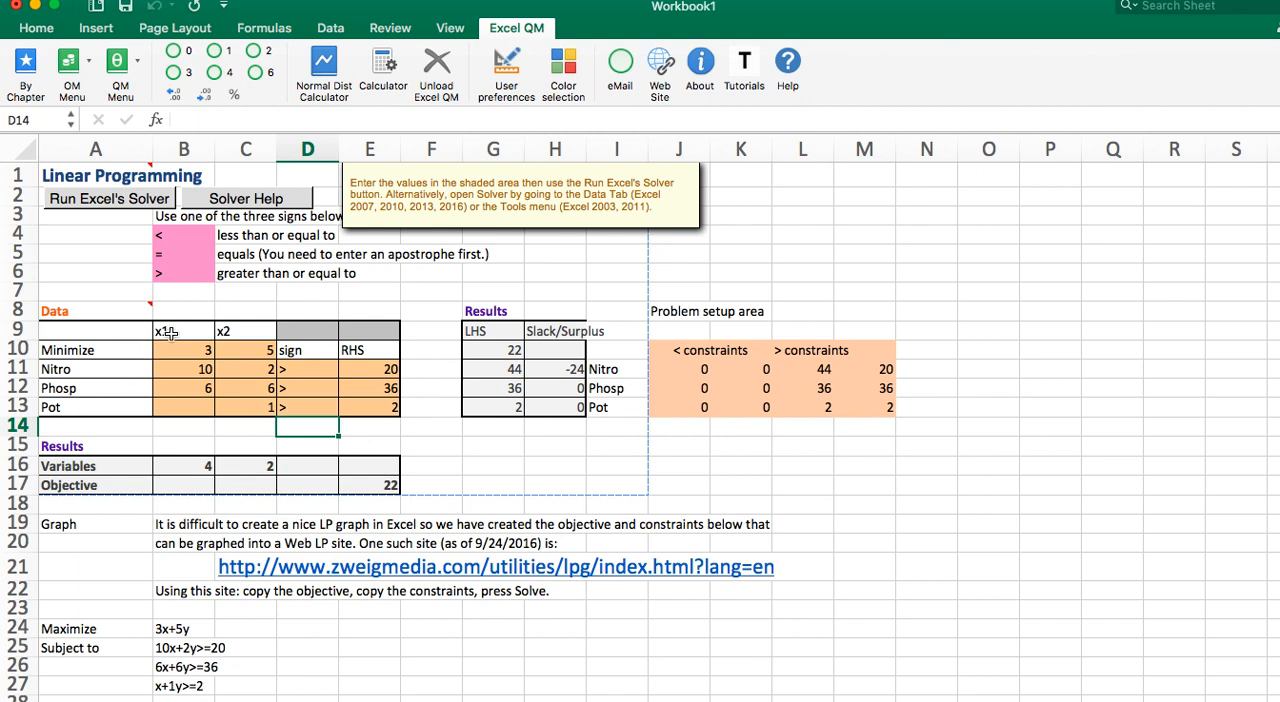
pyautogui.moveTo(262, 337)
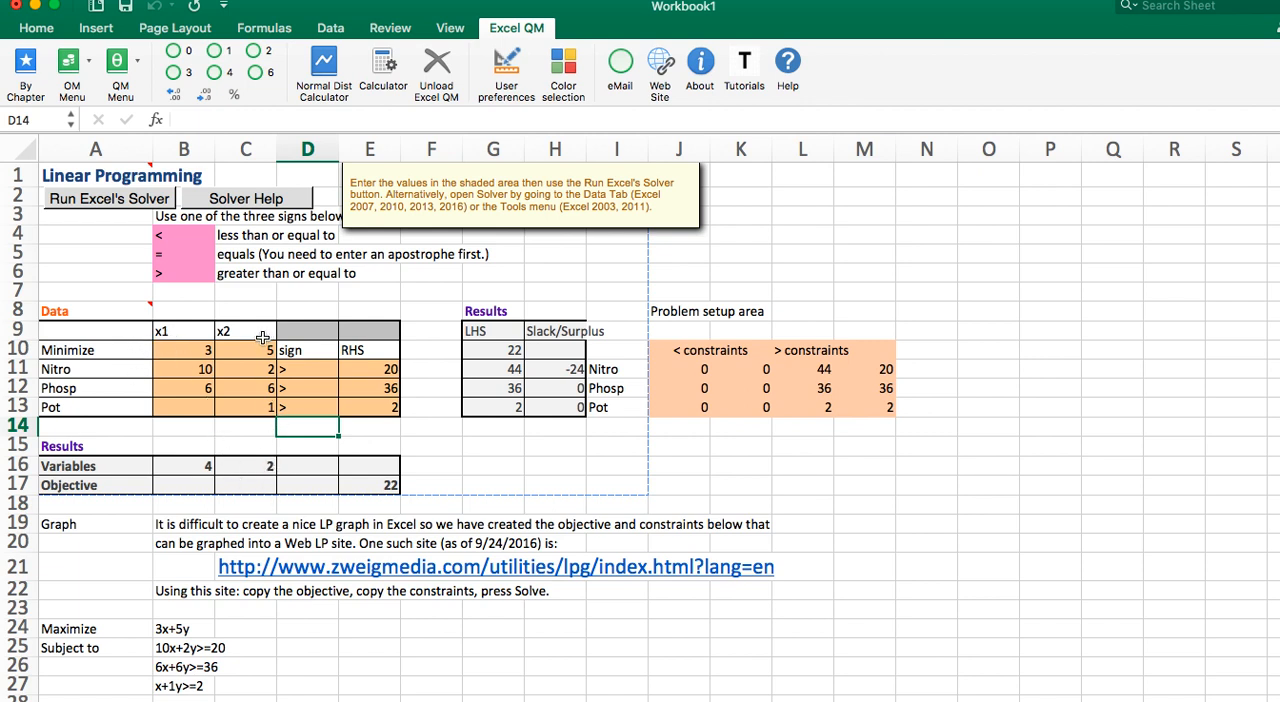